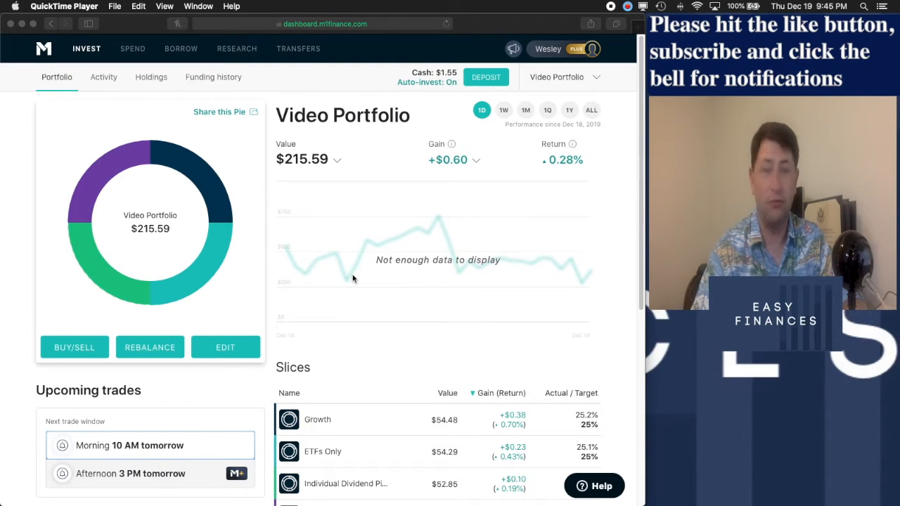
{"action": "mouse_move", "coordinate": [445, 174]}
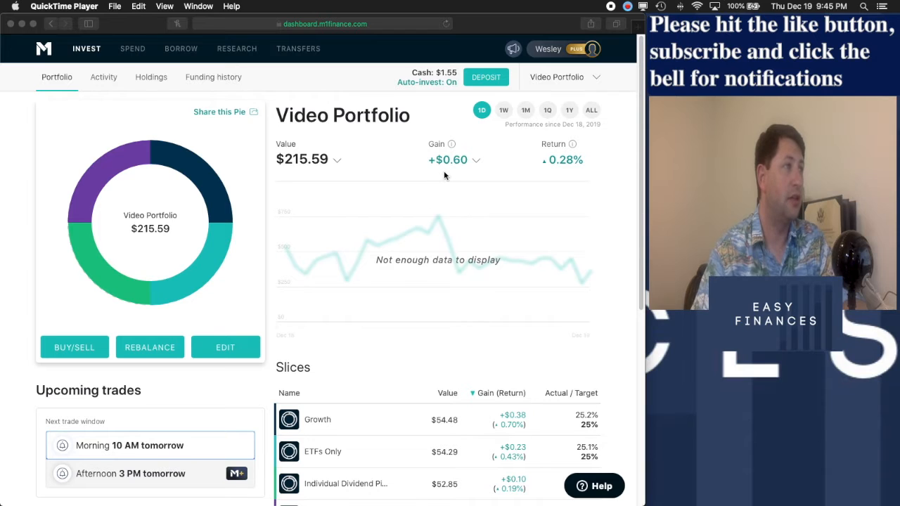
{"action": "mouse_move", "coordinate": [478, 170]}
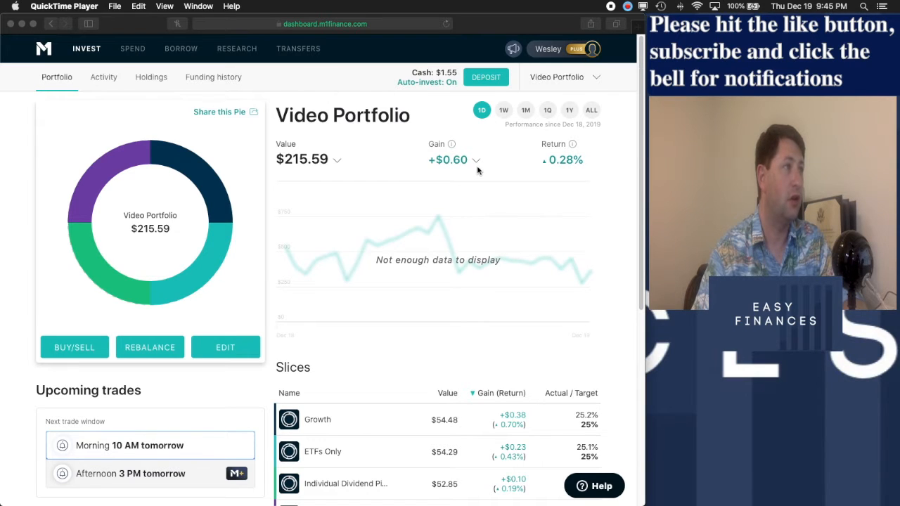
View the gain's market-vs-dividend breakdown, switch to the 1W period, and scroll to the Slices table
{"action": "scroll", "scroll_direction": "down", "scroll_amount": 3}
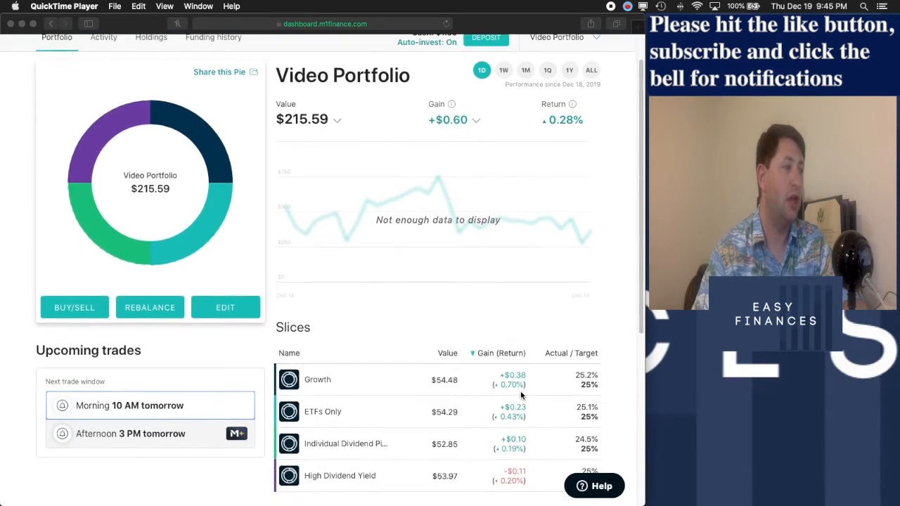
{"action": "scroll", "scroll_direction": "down", "scroll_amount": 3}
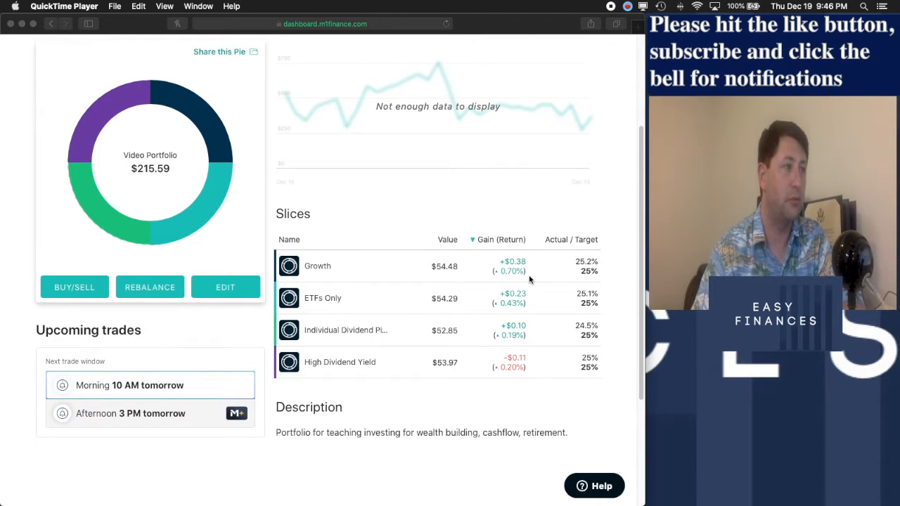
{"action": "mouse_move", "coordinate": [541, 312]}
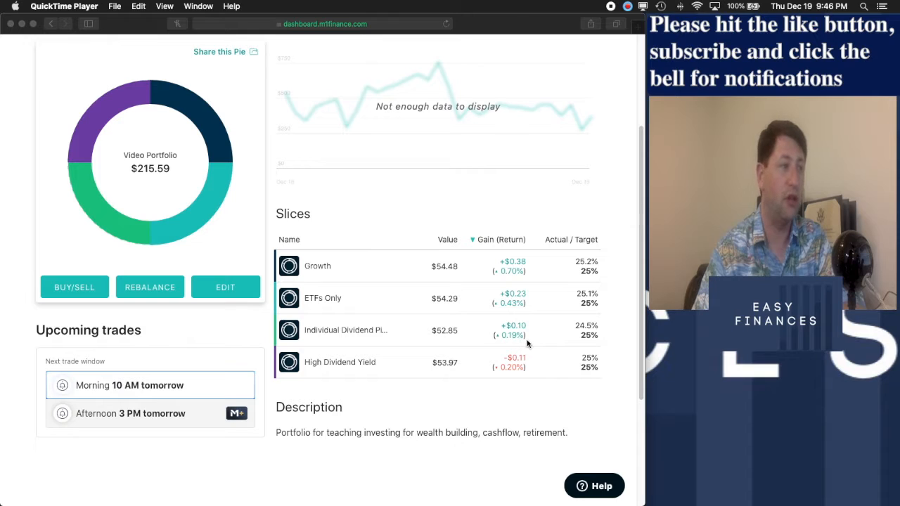
{"action": "mouse_move", "coordinate": [538, 374]}
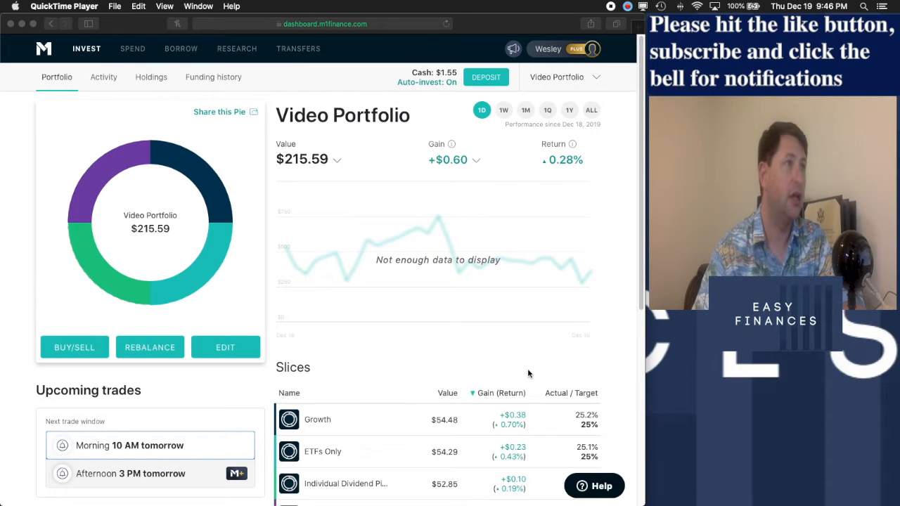
{"action": "mouse_move", "coordinate": [588, 166]}
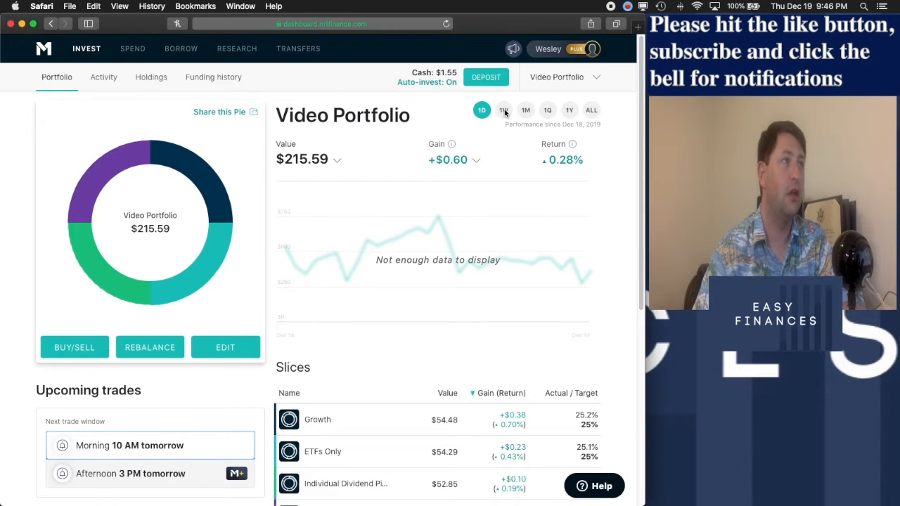
{"action": "left_click", "coordinate": [475, 161]}
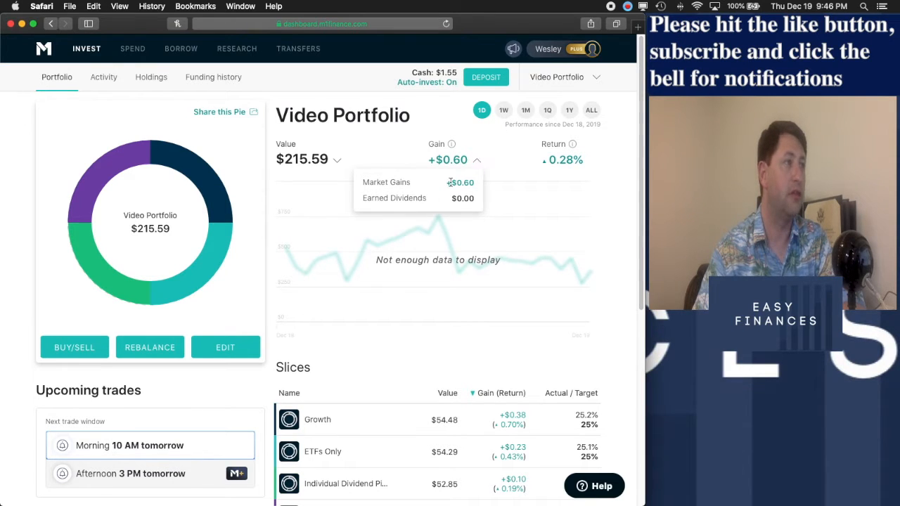
{"action": "left_click", "coordinate": [504, 110]}
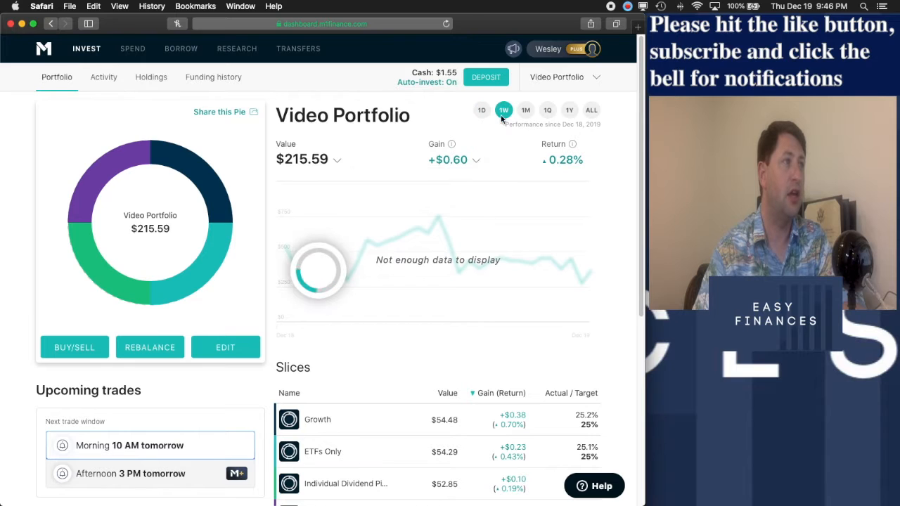
{"action": "left_click", "coordinate": [503, 109]}
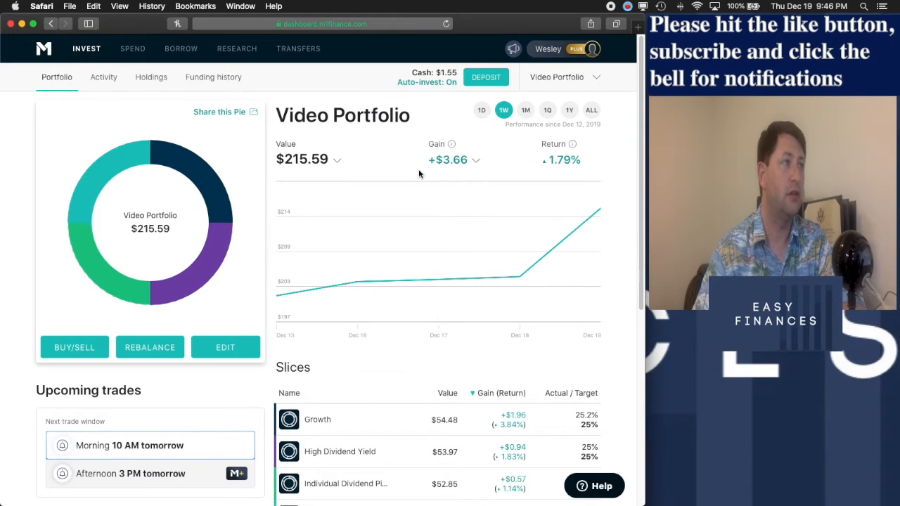
{"action": "mouse_move", "coordinate": [456, 175]}
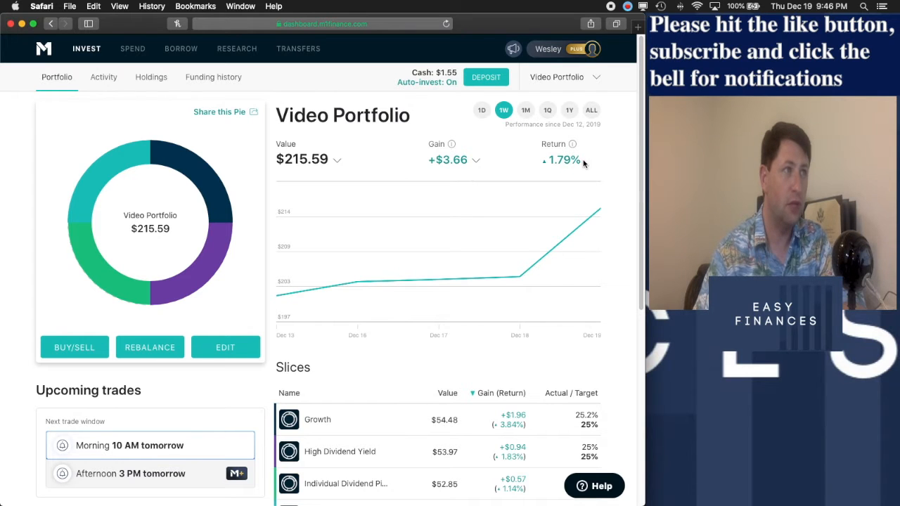
{"action": "mouse_move", "coordinate": [554, 329]}
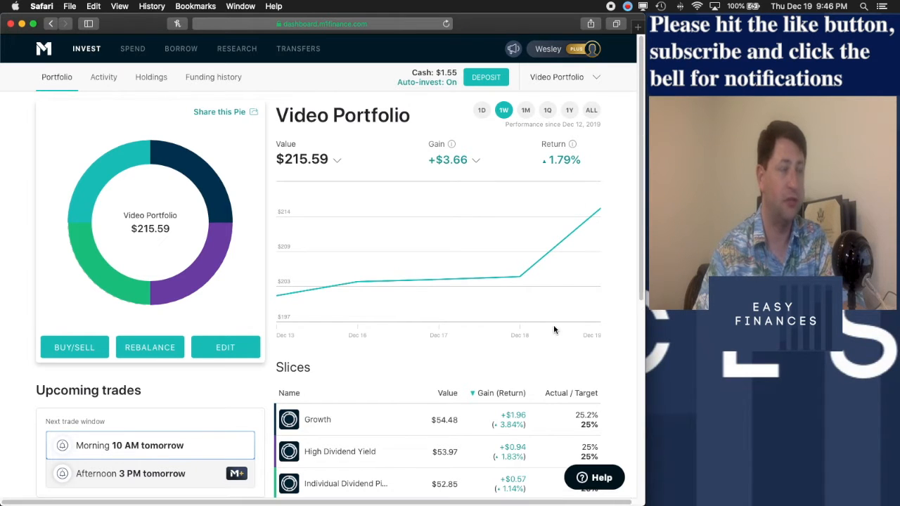
{"action": "scroll", "scroll_direction": "down", "scroll_amount": 3}
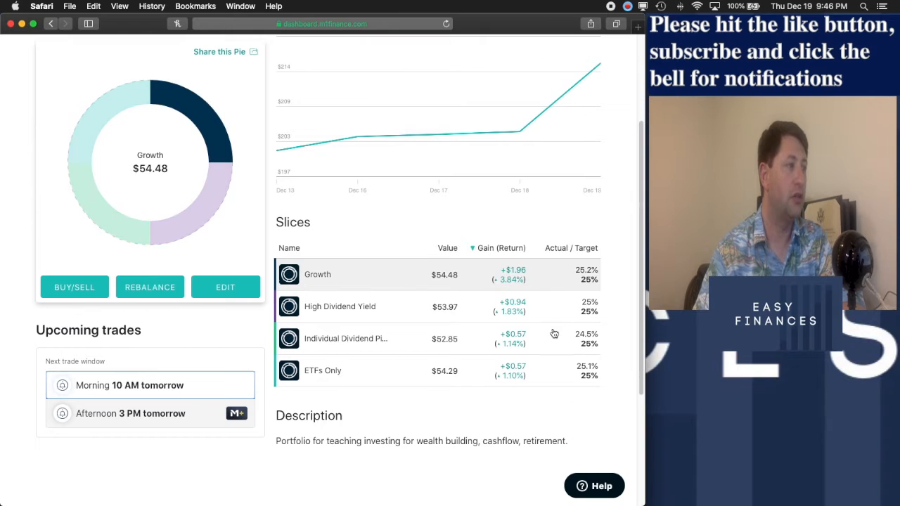
{"action": "mouse_move", "coordinate": [521, 282]}
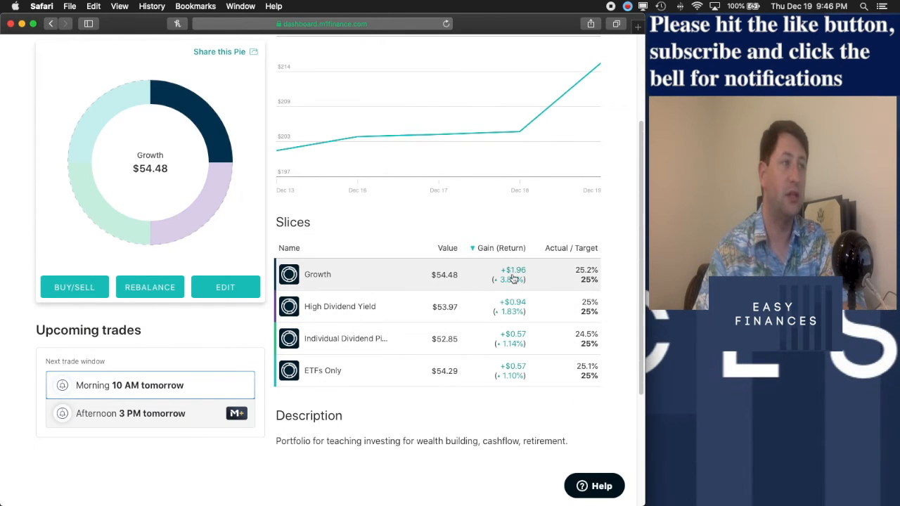
{"action": "mouse_move", "coordinate": [519, 282]}
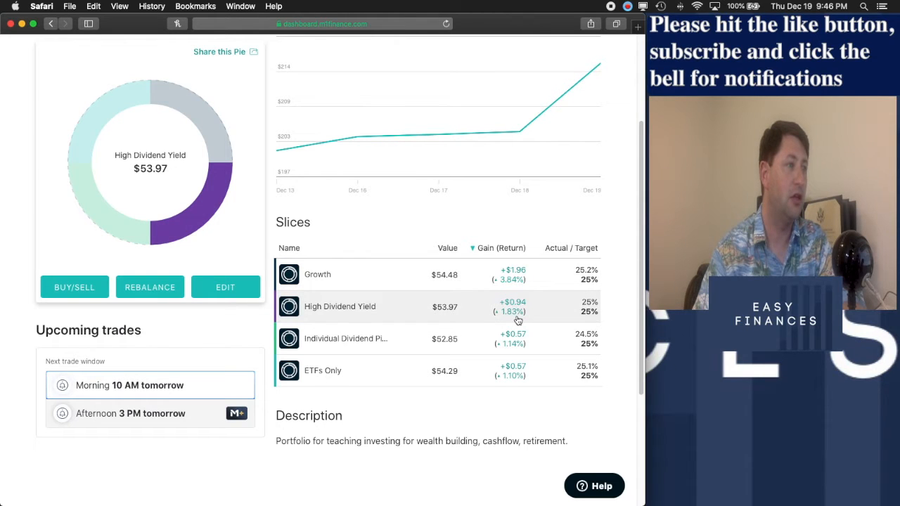
{"action": "mouse_move", "coordinate": [540, 321]}
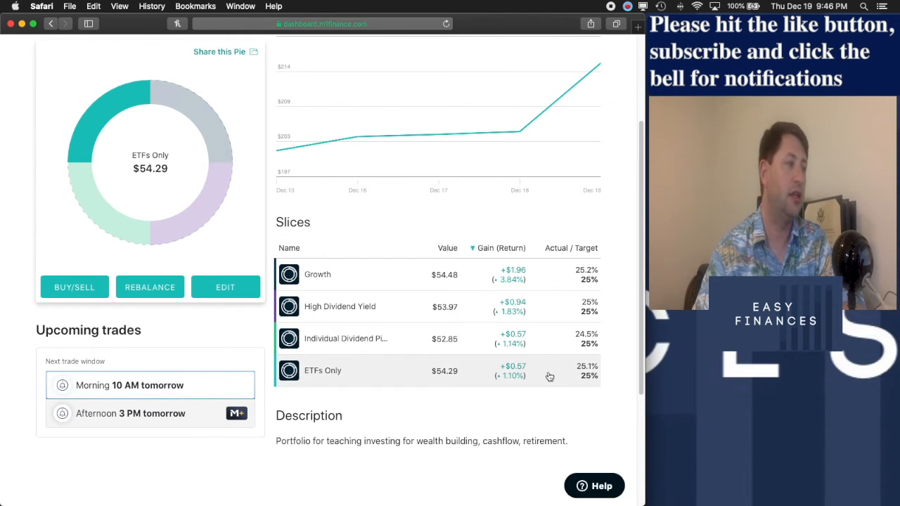
{"action": "mouse_move", "coordinate": [544, 377]}
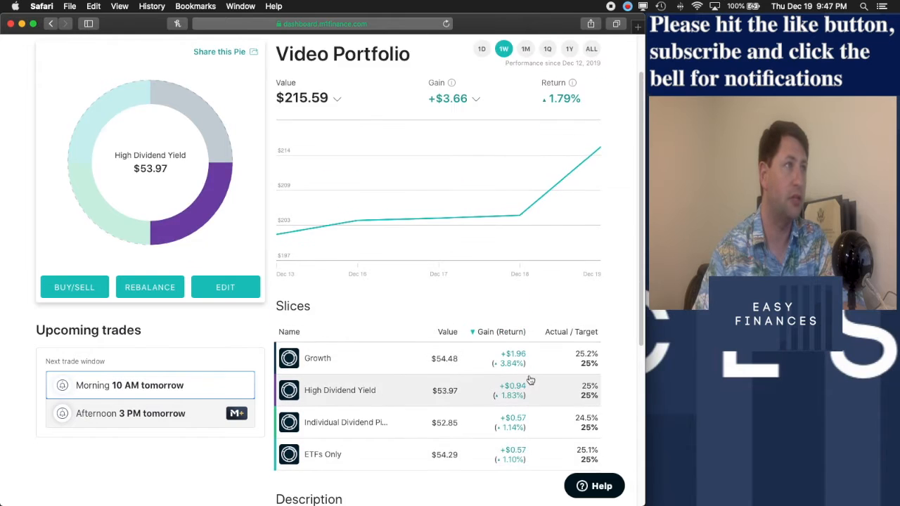
Switch performance to 1M then 3M, sorting slices by gain from highest to lowest
{"action": "left_click", "coordinate": [526, 74]}
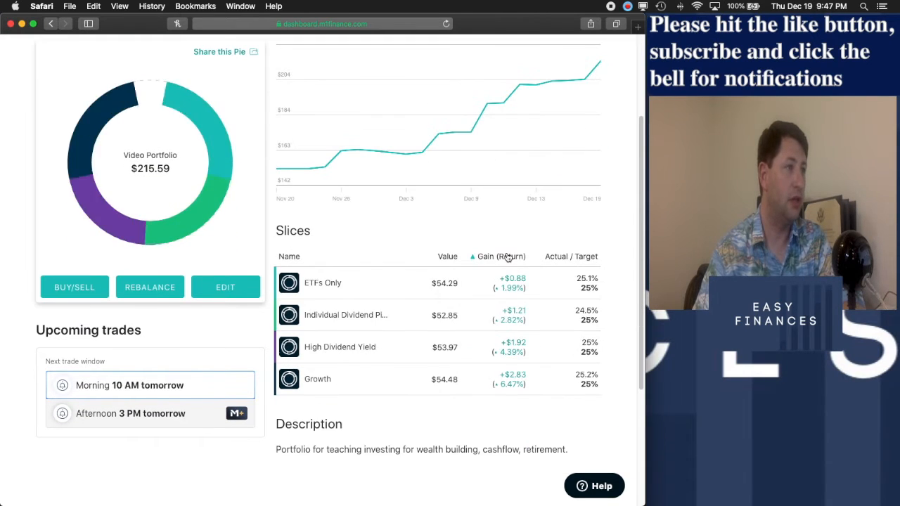
{"action": "left_click", "coordinate": [498, 256]}
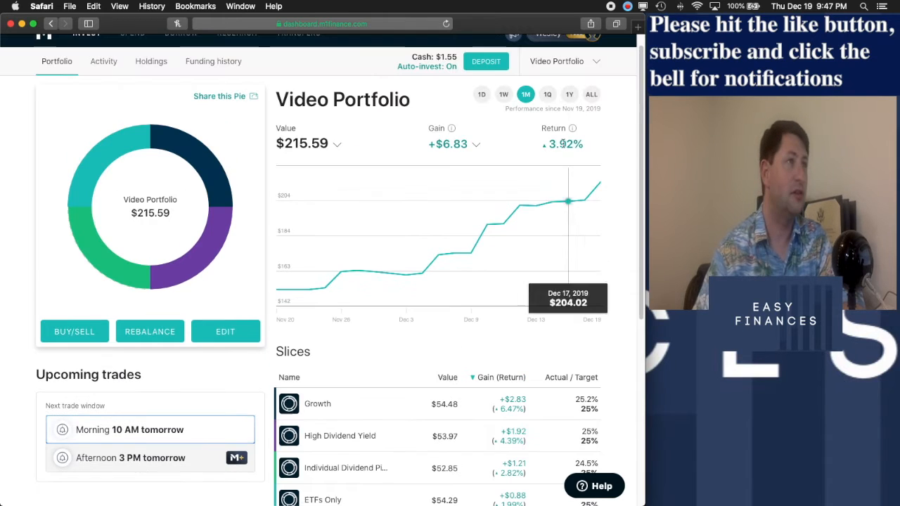
{"action": "left_click", "coordinate": [547, 94]}
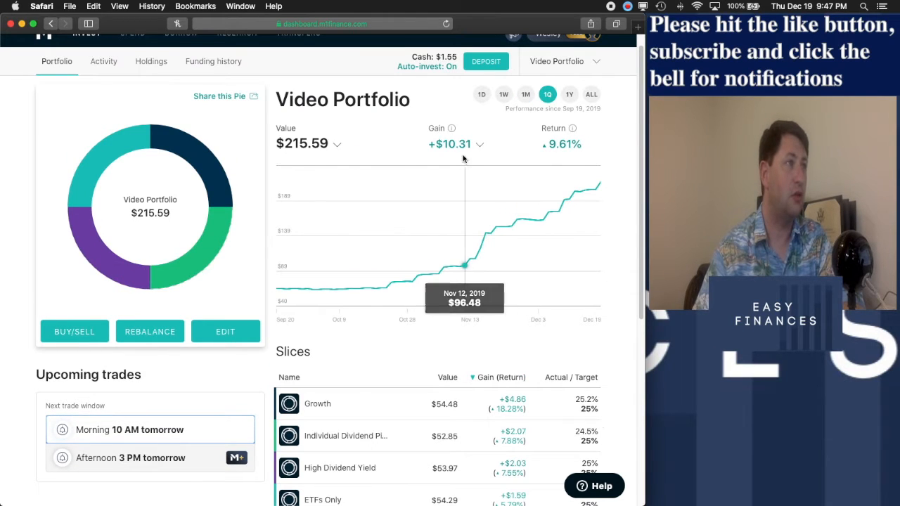
{"action": "mouse_move", "coordinate": [468, 329]}
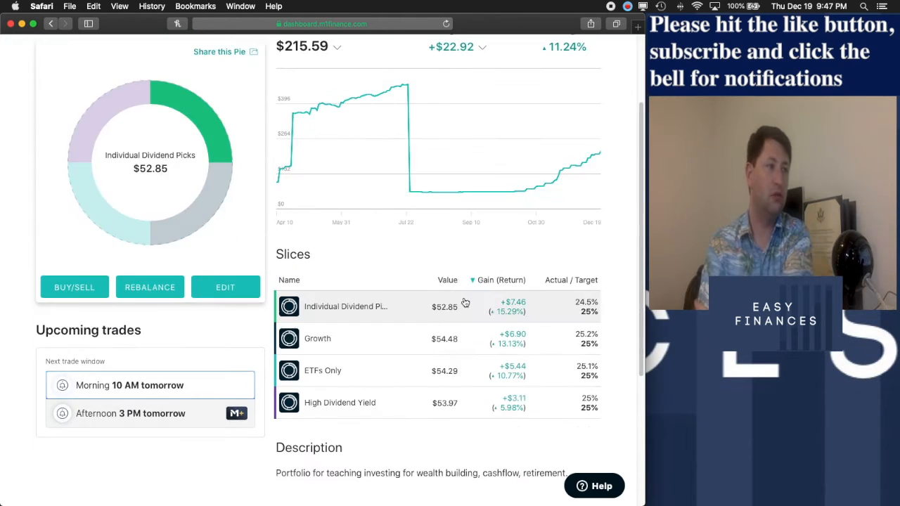
{"action": "mouse_move", "coordinate": [512, 334]}
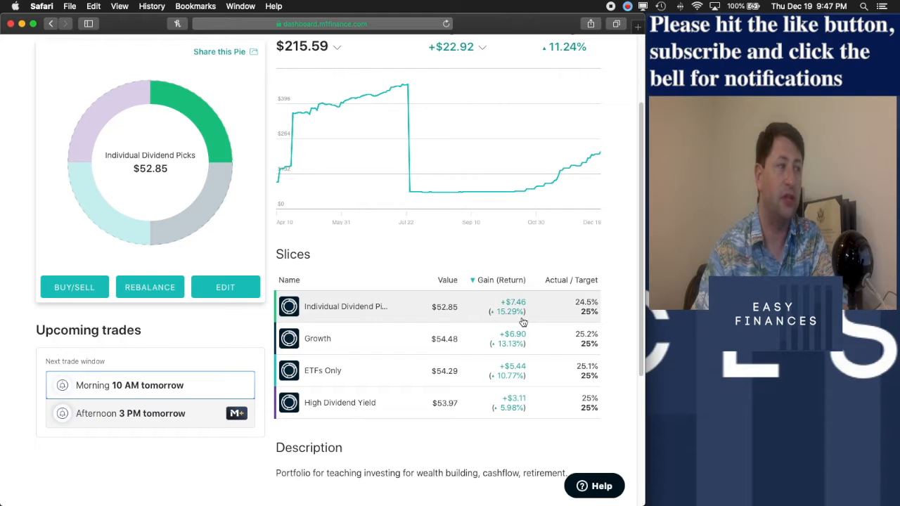
{"action": "mouse_move", "coordinate": [529, 327]}
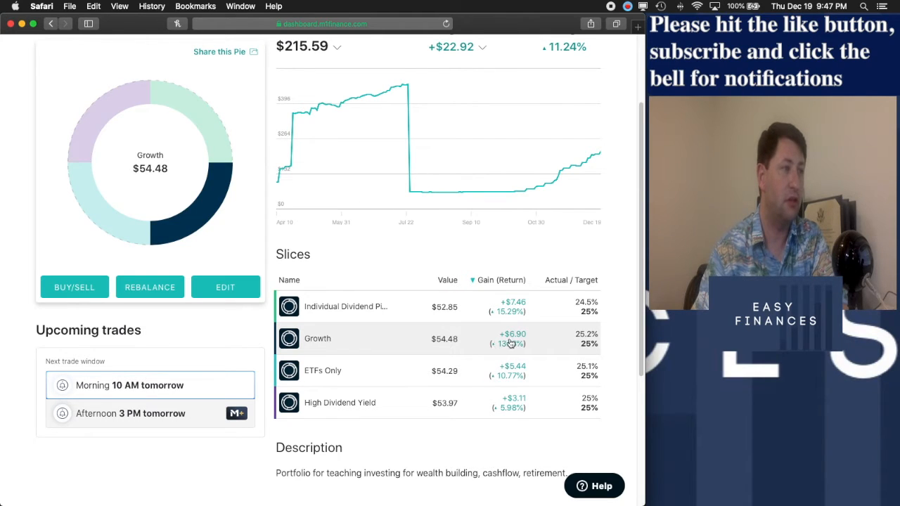
{"action": "mouse_move", "coordinate": [532, 346]}
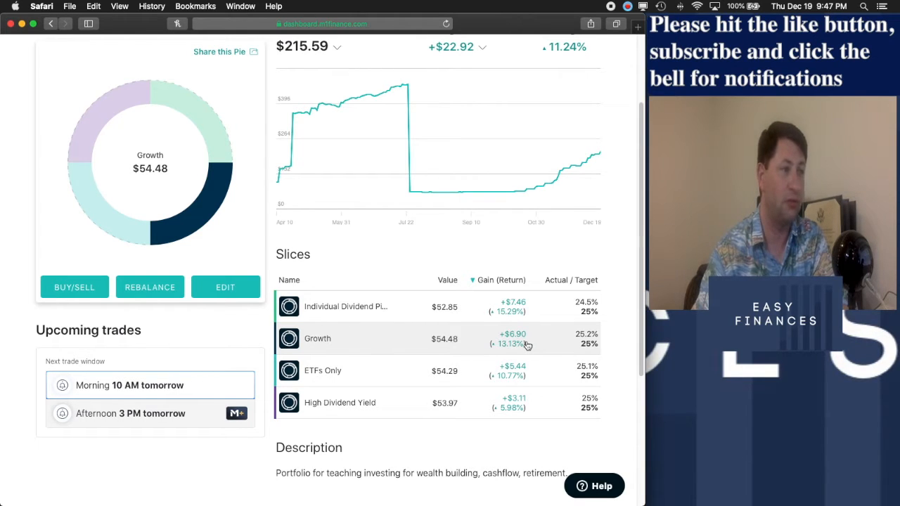
{"action": "mouse_move", "coordinate": [530, 353]}
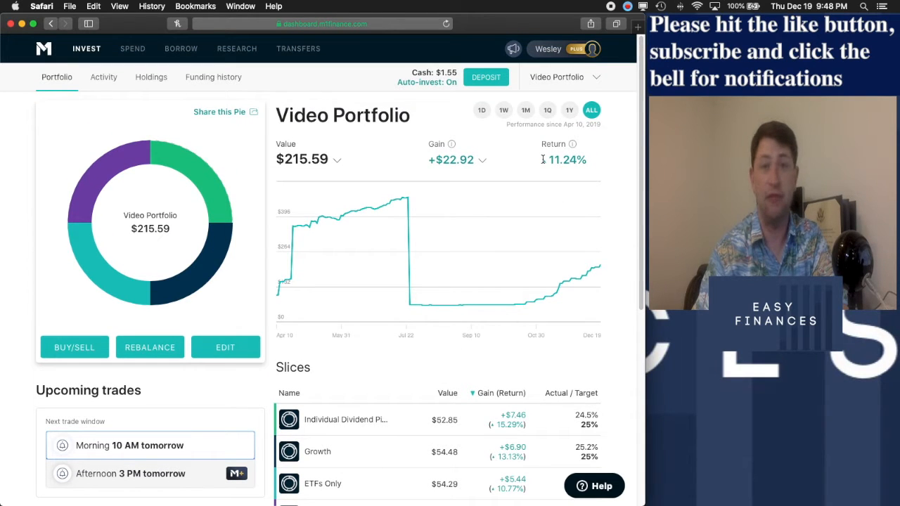
{"action": "scroll", "scroll_direction": "down", "scroll_amount": 3}
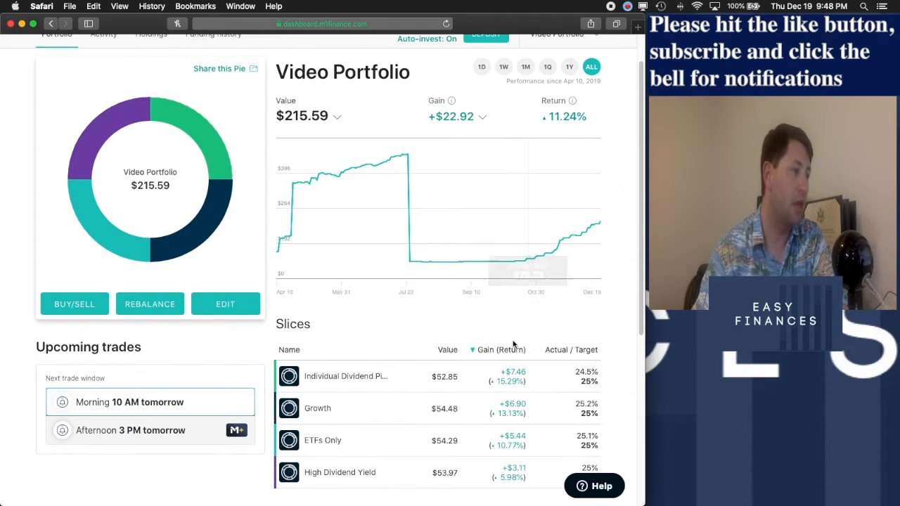
Open the ETFs Only slice to see its three Vanguard funds
{"action": "left_click", "coordinate": [320, 442]}
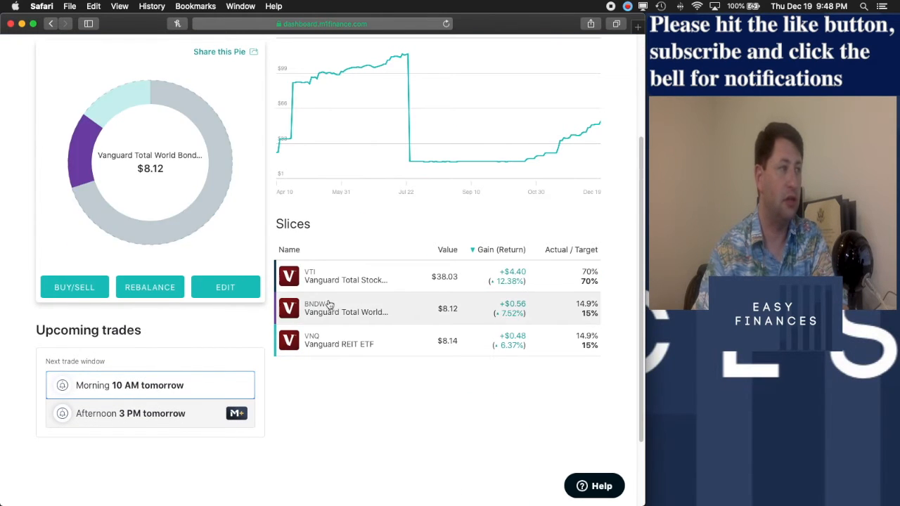
{"action": "left_click", "coordinate": [372, 276]}
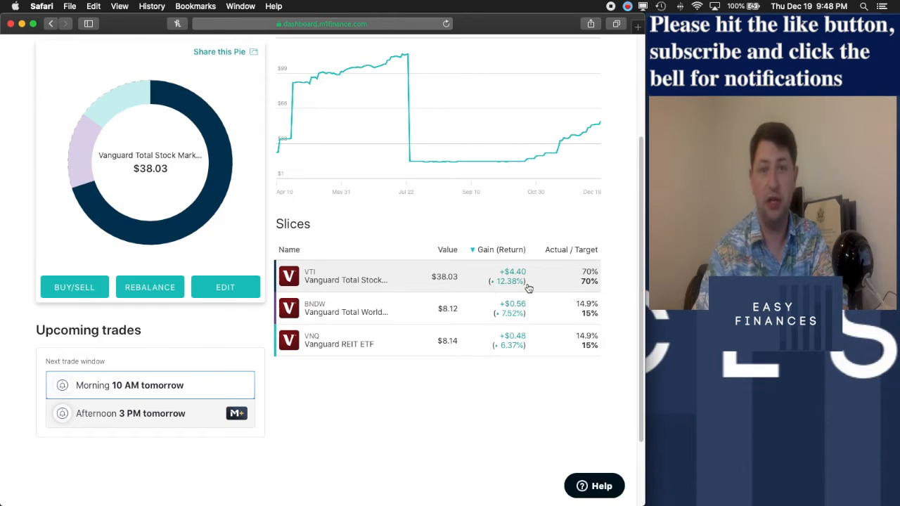
{"action": "mouse_move", "coordinate": [477, 315]}
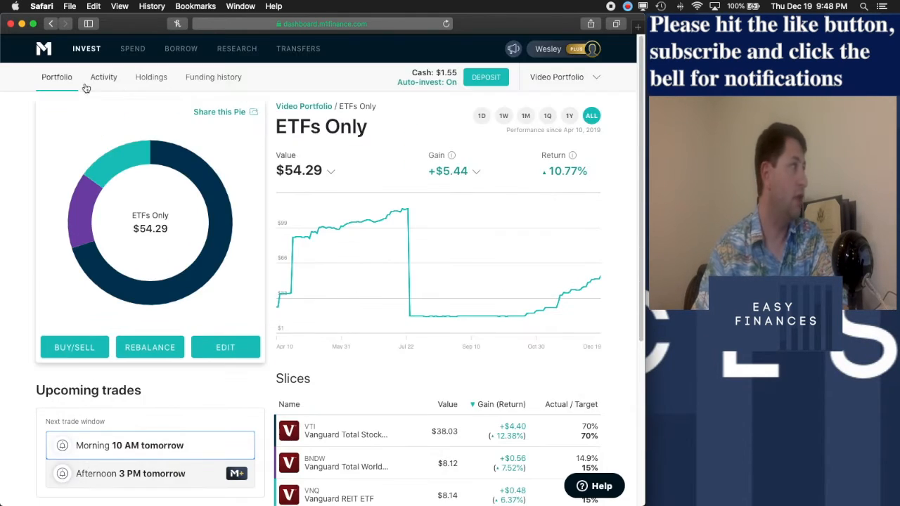
Return to the Video Portfolio pie and open the Individual Dividend Picks slice
{"action": "left_click", "coordinate": [304, 107]}
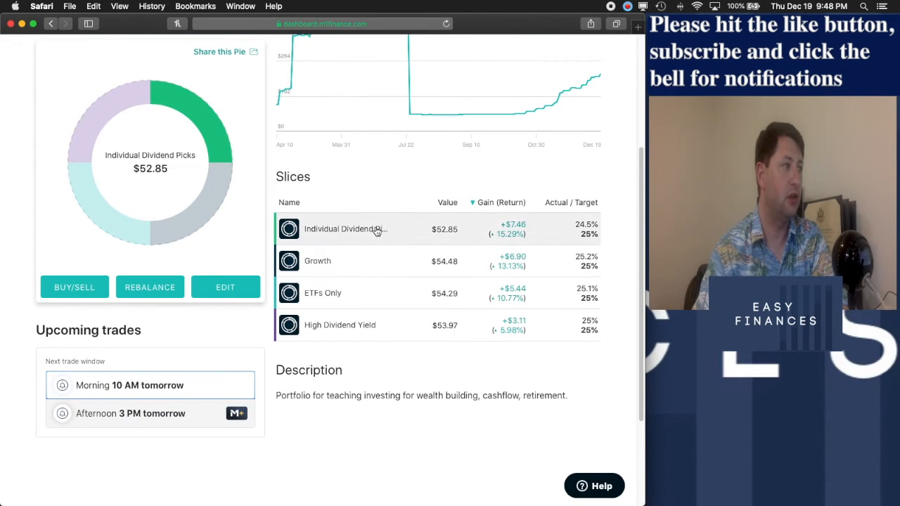
{"action": "left_click", "coordinate": [345, 227]}
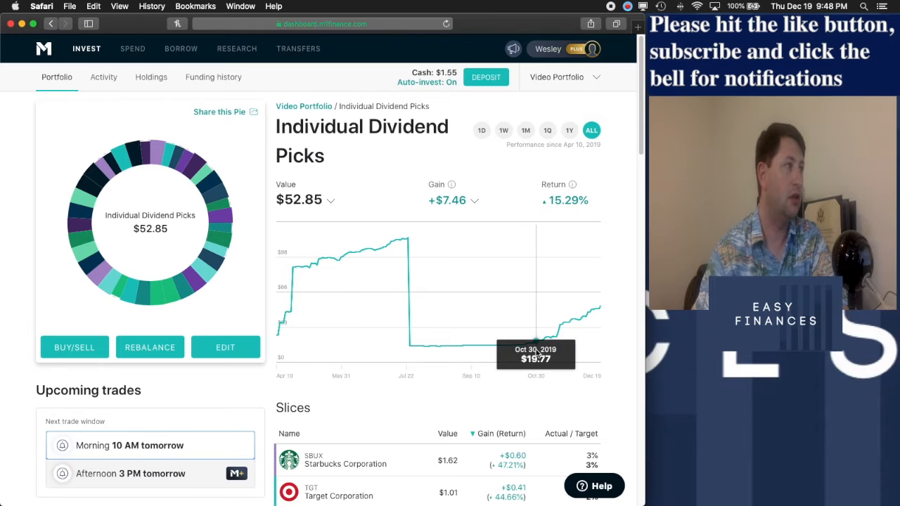
{"action": "scroll", "scroll_direction": "down", "scroll_amount": 3}
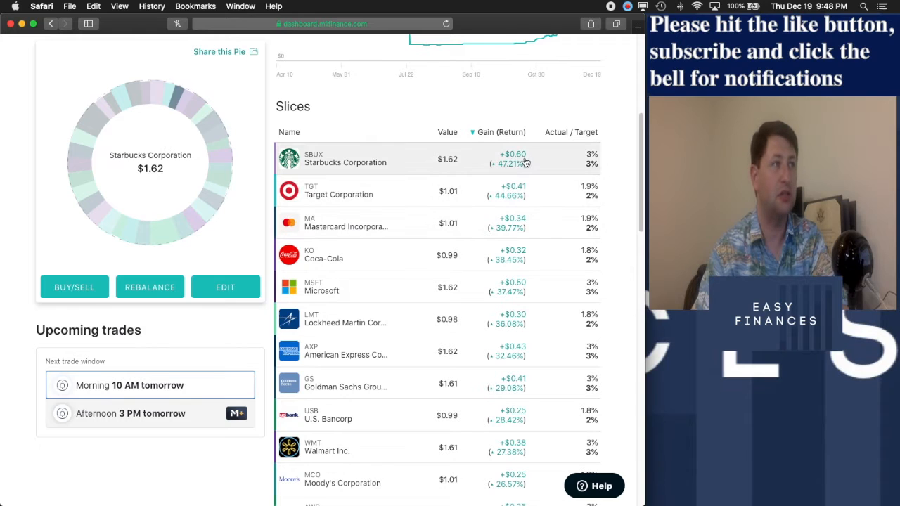
{"action": "mouse_move", "coordinate": [546, 214]}
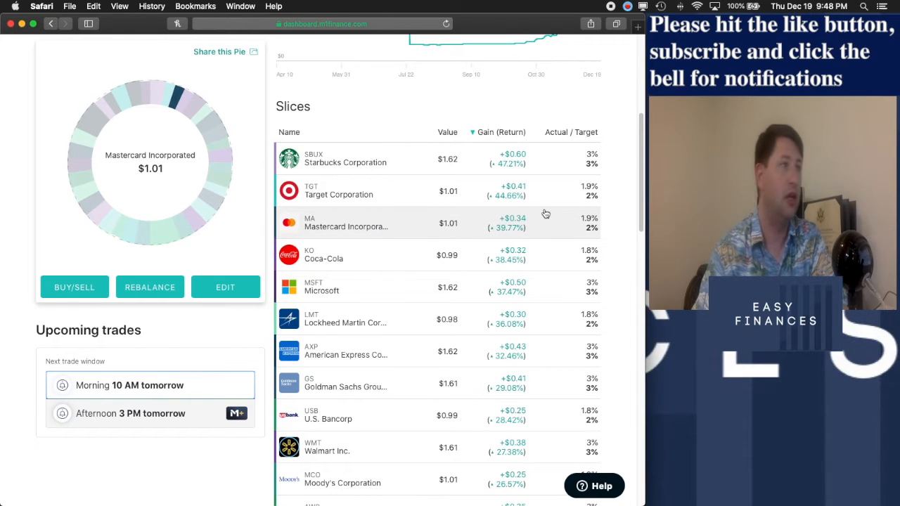
{"action": "scroll", "scroll_direction": "down", "scroll_amount": 3}
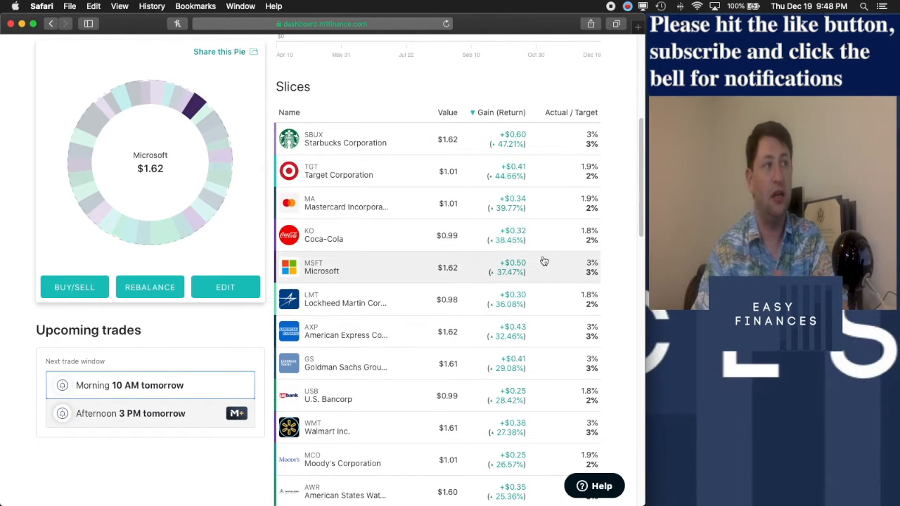
{"action": "scroll", "scroll_direction": "down", "scroll_amount": 3}
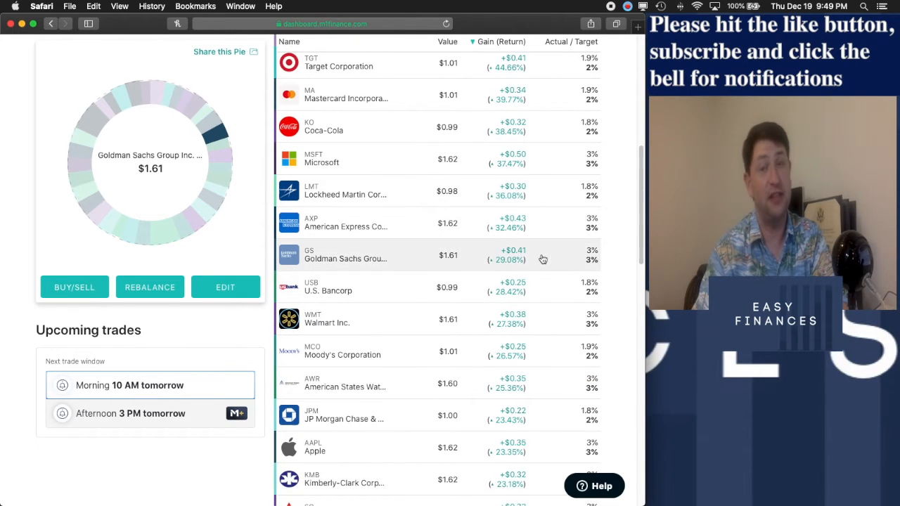
Scroll through the slice's holdings ranked from Starbucks down to Lowe's
{"action": "scroll", "scroll_direction": "down", "scroll_amount": 3}
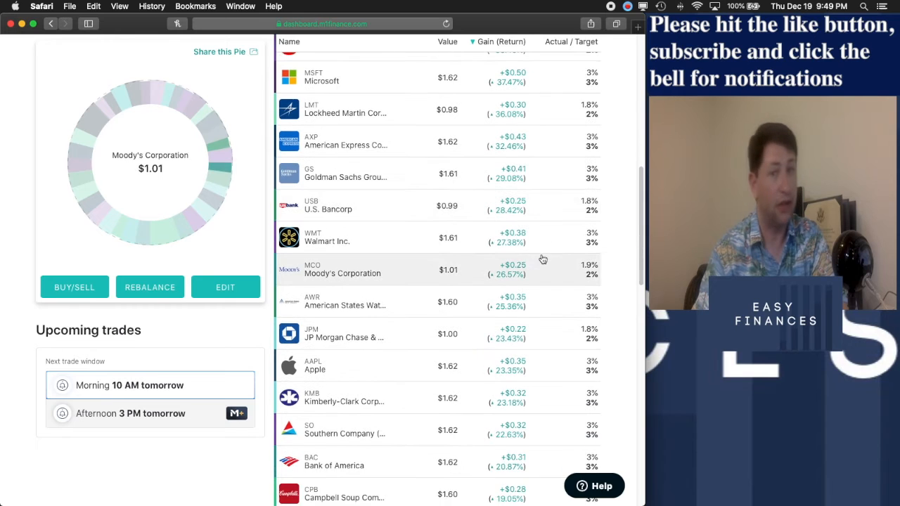
{"action": "scroll", "scroll_direction": "down", "scroll_amount": 3}
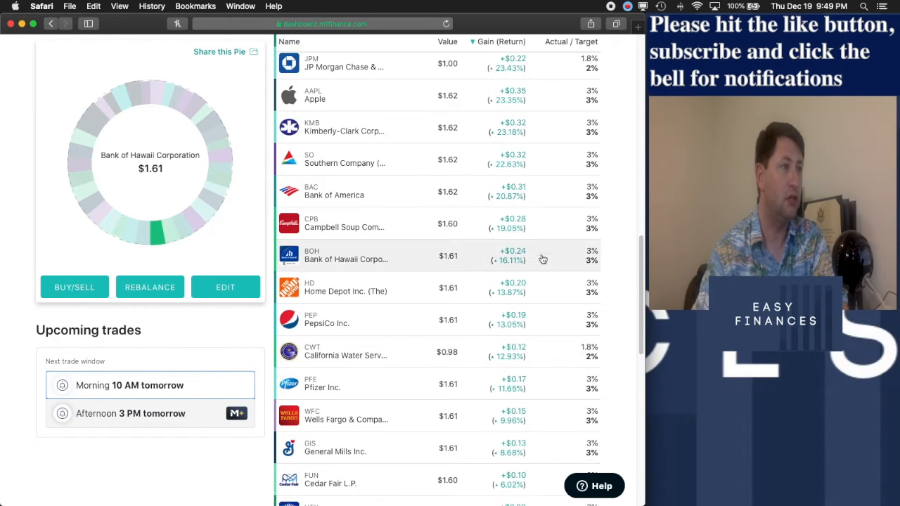
{"action": "scroll", "scroll_direction": "down", "scroll_amount": 3}
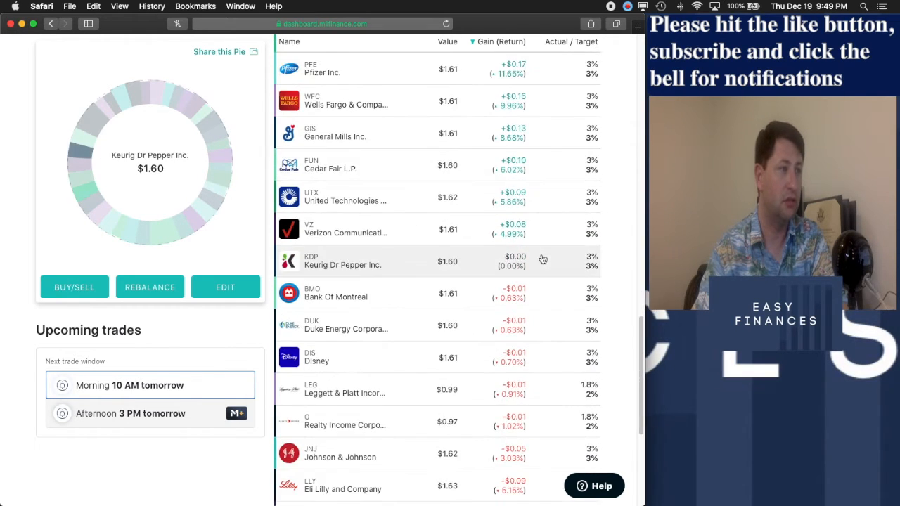
{"action": "scroll", "scroll_direction": "down", "scroll_amount": 3}
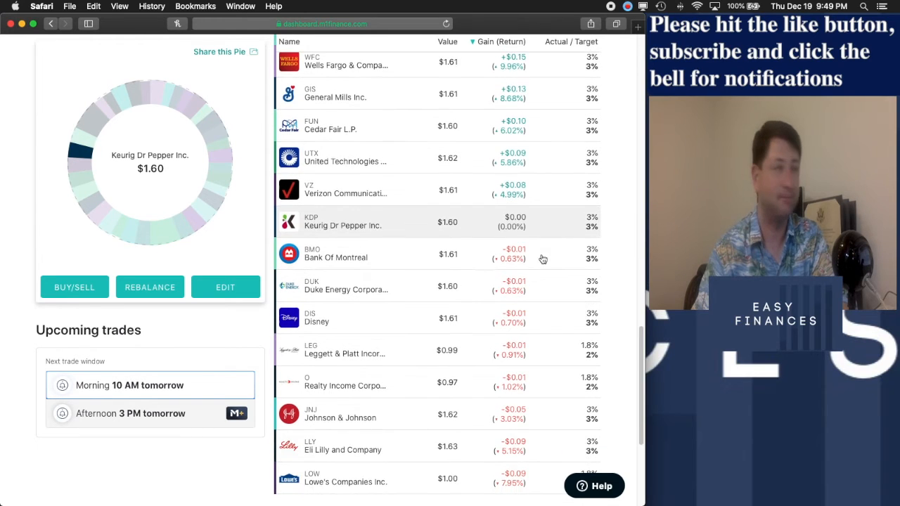
{"action": "scroll", "scroll_direction": "down", "scroll_amount": 3}
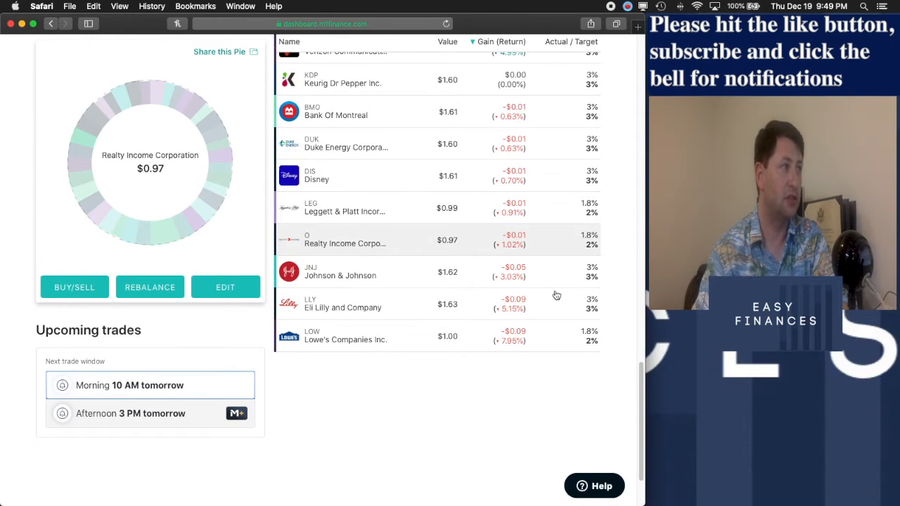
{"action": "mouse_move", "coordinate": [540, 329]}
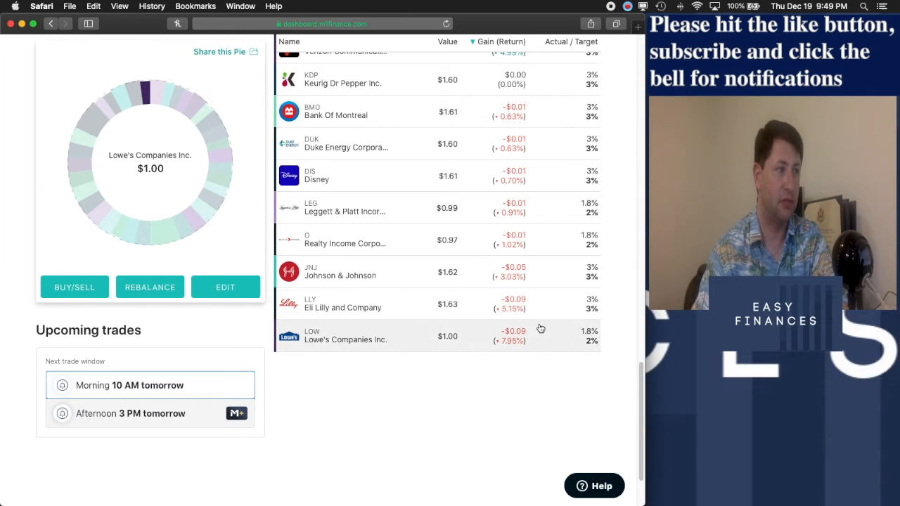
{"action": "mouse_move", "coordinate": [541, 355]}
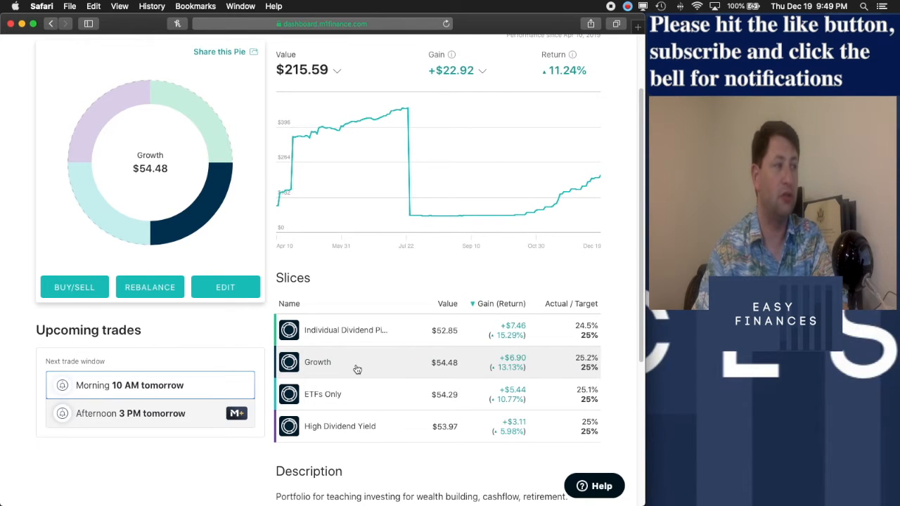
Open the Growth slice and scroll through its holdings, led by Microsoft at 40.40%
{"action": "left_click", "coordinate": [318, 363]}
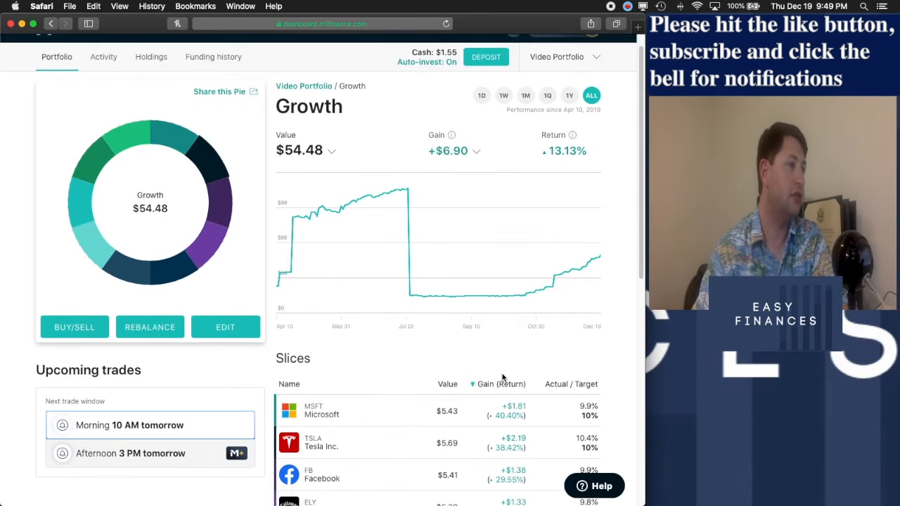
{"action": "scroll", "scroll_direction": "down", "scroll_amount": 3}
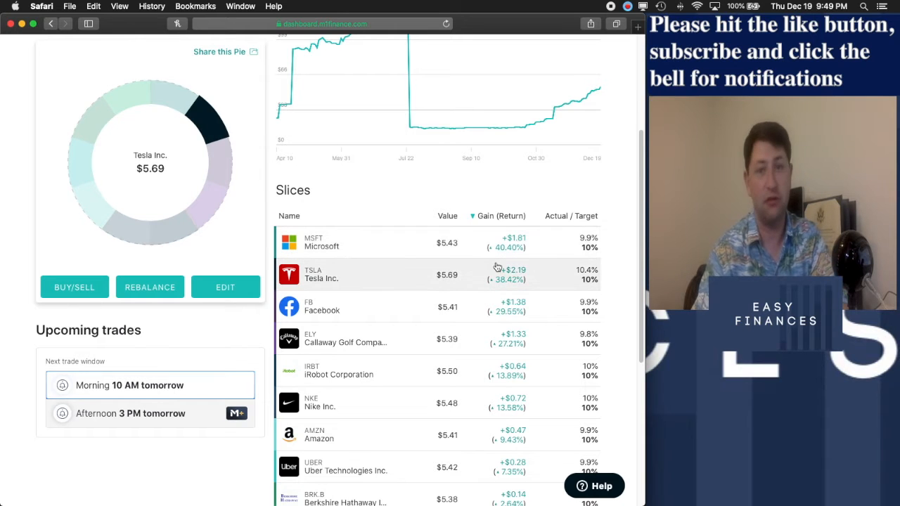
{"action": "scroll", "scroll_direction": "down", "scroll_amount": 3}
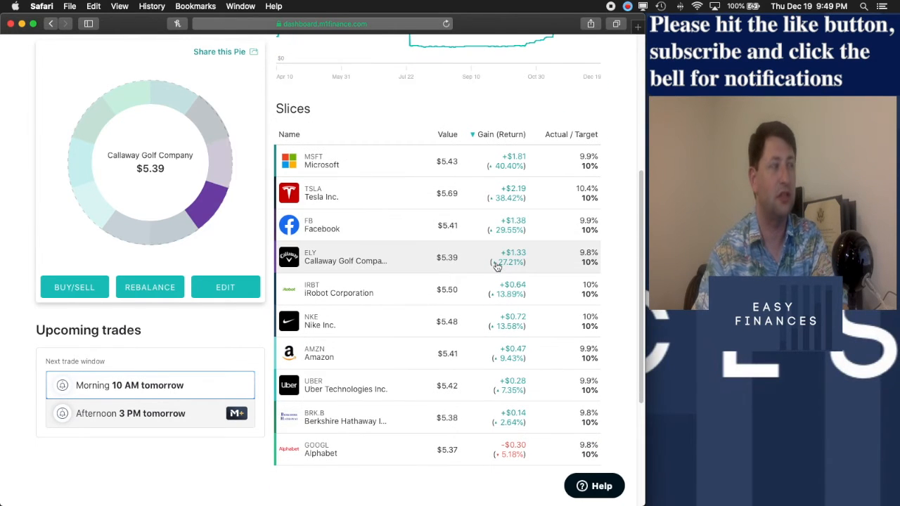
{"action": "mouse_move", "coordinate": [422, 259]}
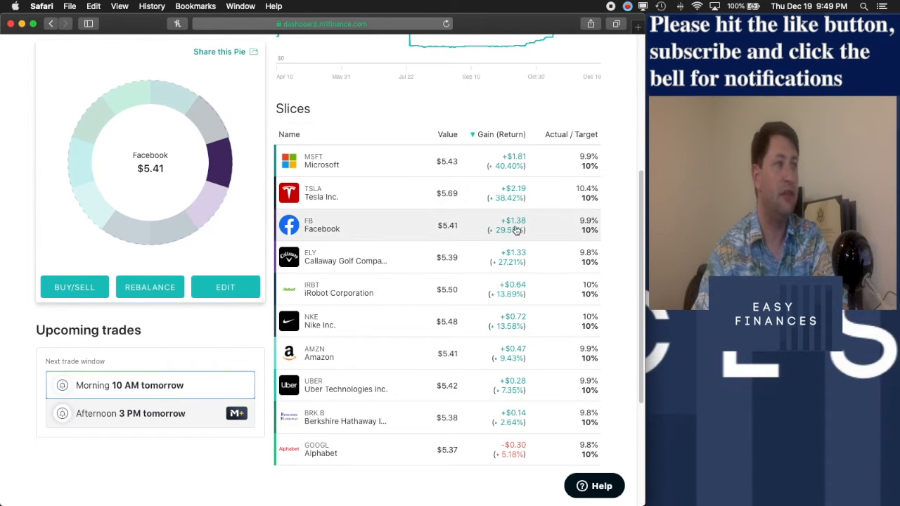
{"action": "mouse_move", "coordinate": [372, 265]}
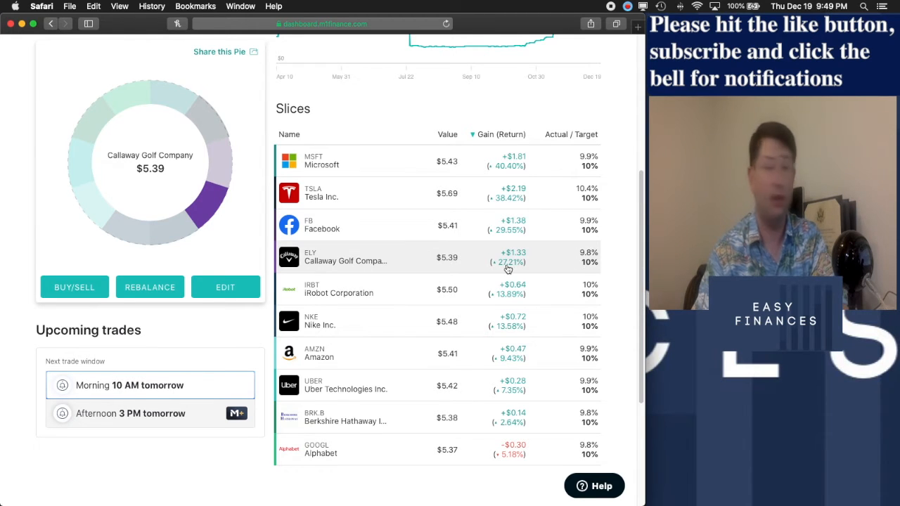
{"action": "mouse_move", "coordinate": [552, 288]}
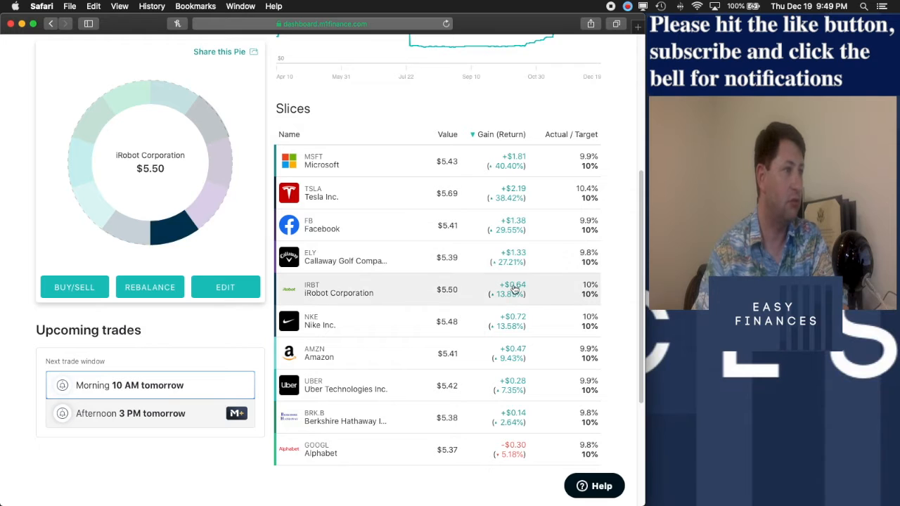
{"action": "mouse_move", "coordinate": [515, 302]}
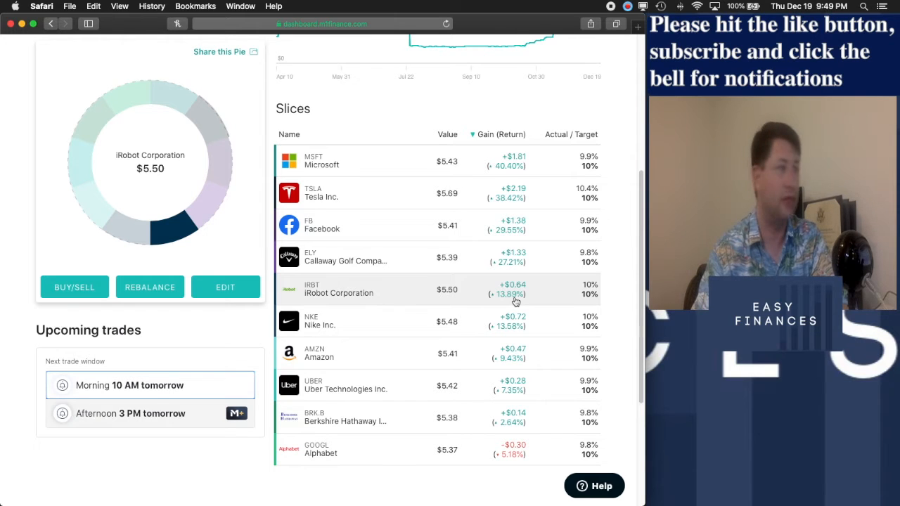
{"action": "mouse_move", "coordinate": [340, 323]}
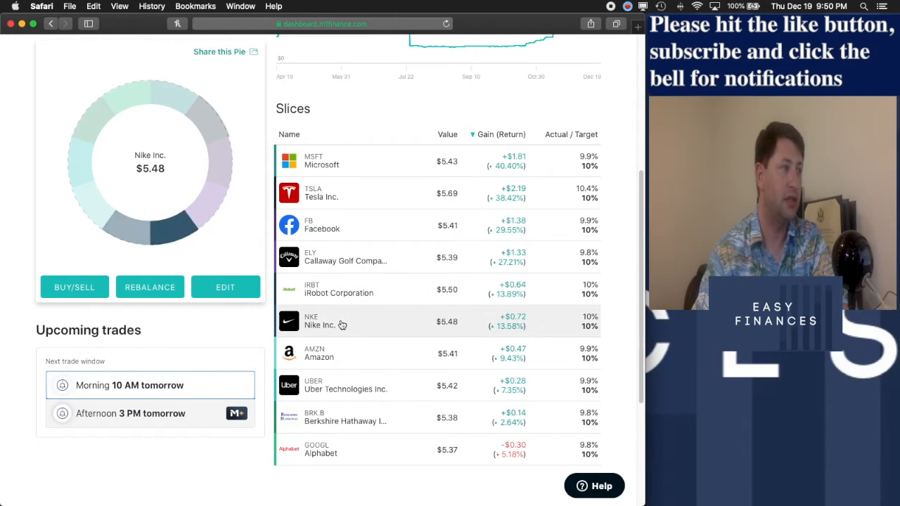
{"action": "mouse_move", "coordinate": [464, 299]}
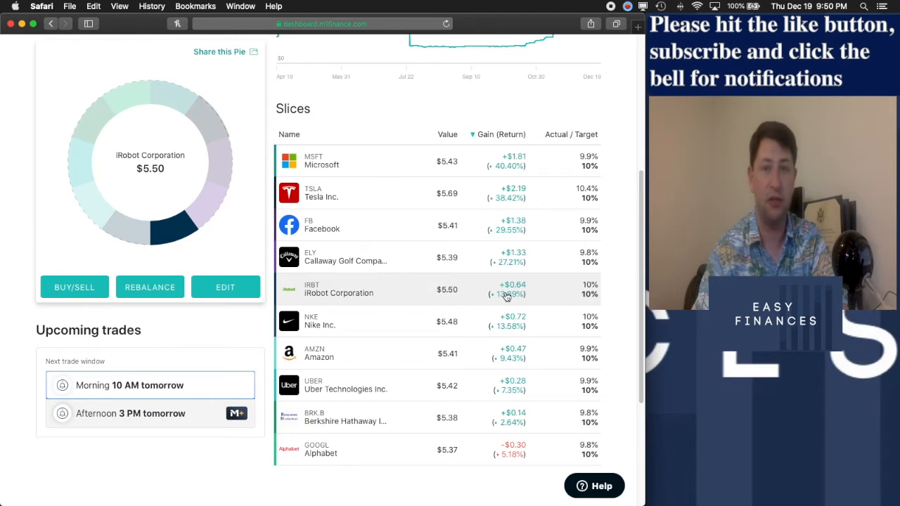
{"action": "mouse_move", "coordinate": [518, 298]}
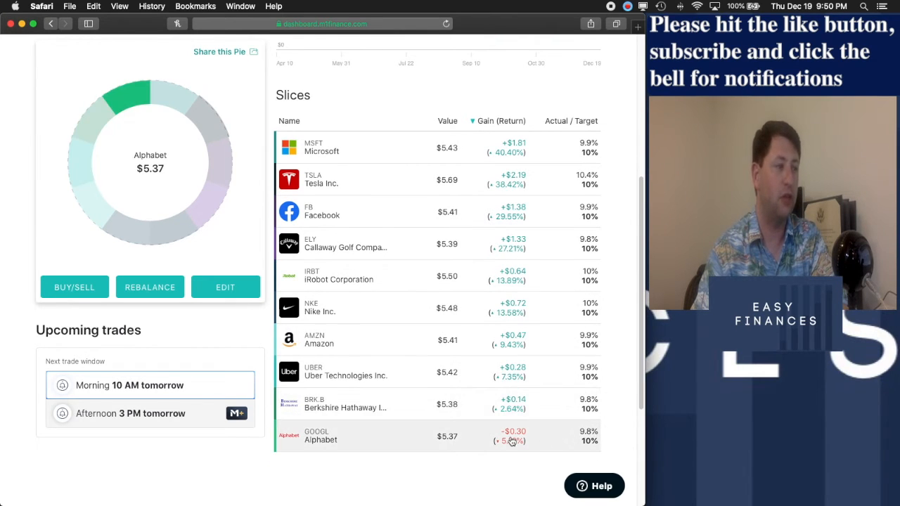
{"action": "mouse_move", "coordinate": [527, 441]}
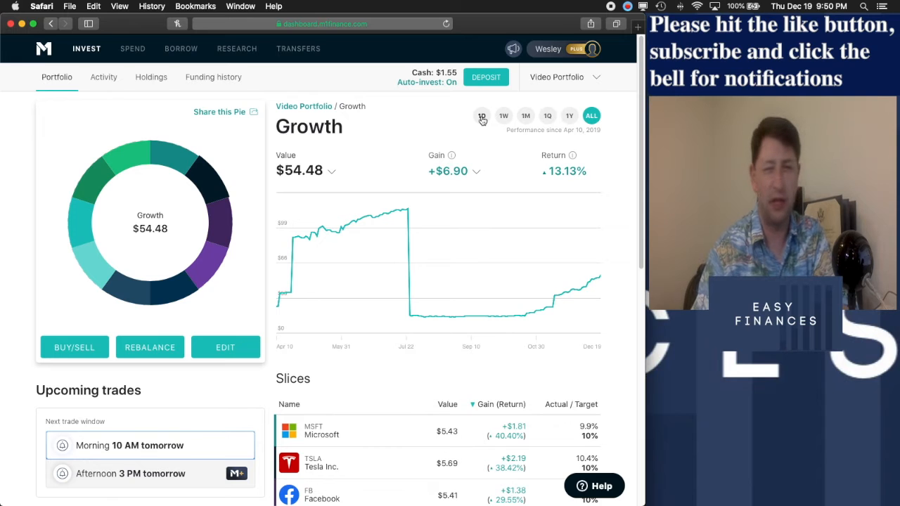
{"action": "mouse_move", "coordinate": [534, 405]}
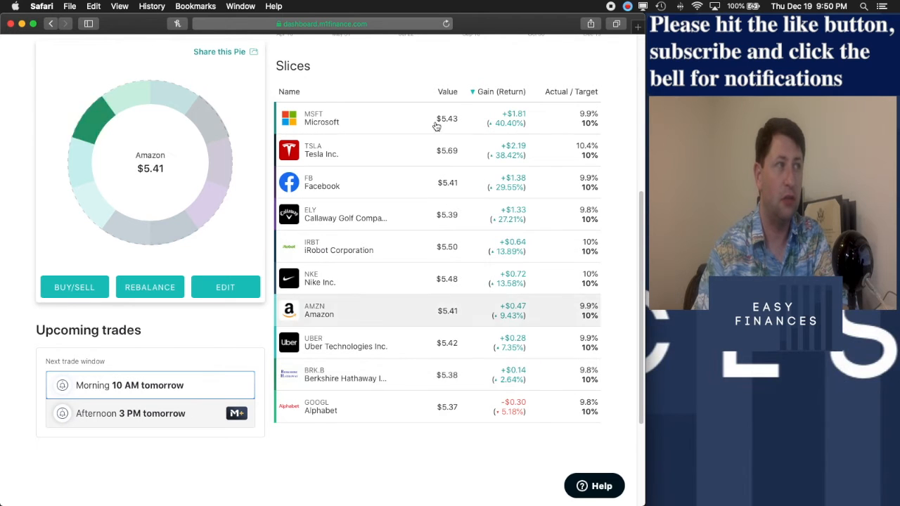
{"action": "mouse_move", "coordinate": [496, 275]}
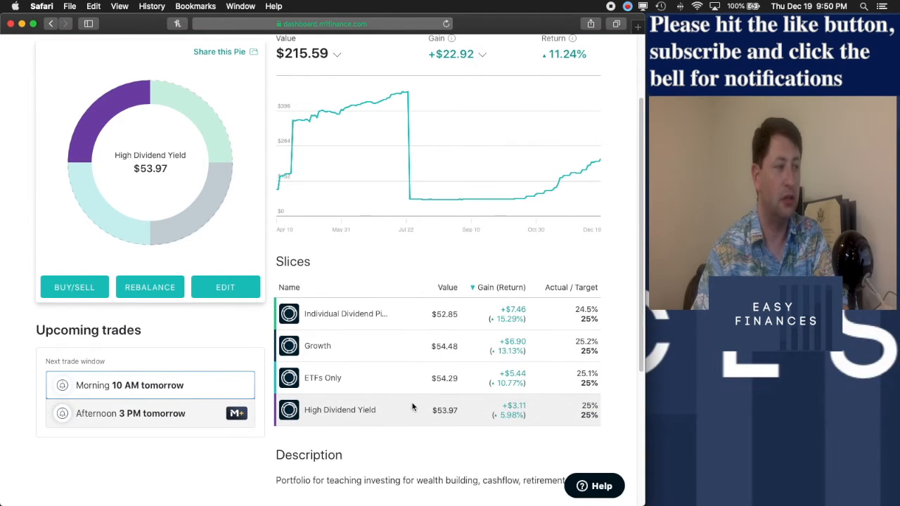
{"action": "left_click", "coordinate": [337, 409]}
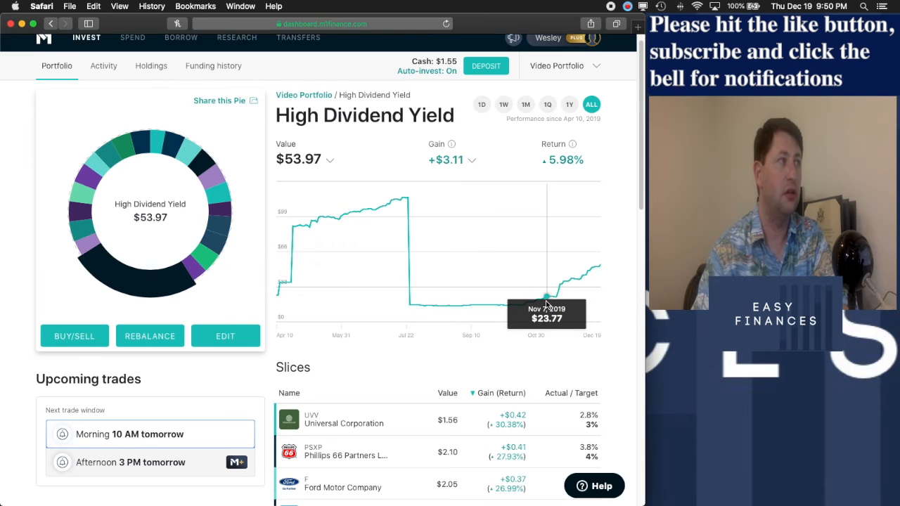
{"action": "scroll", "scroll_direction": "down", "scroll_amount": 3}
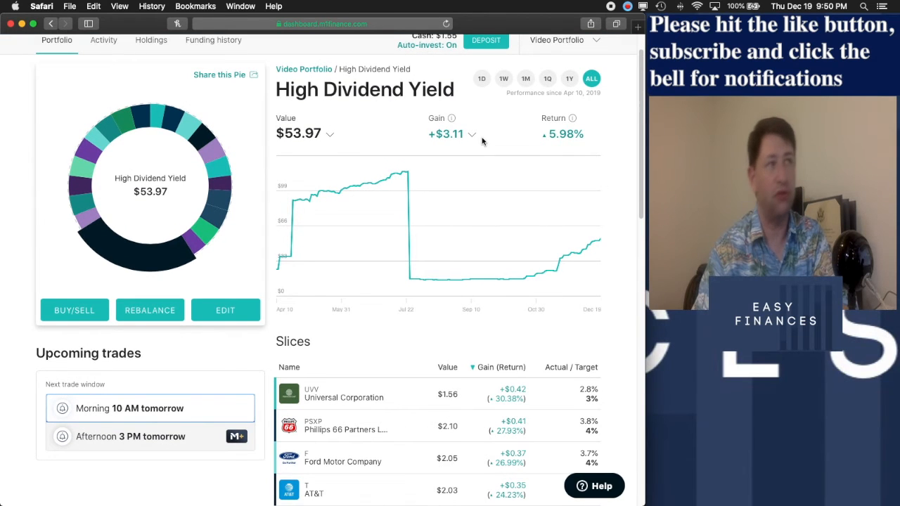
{"action": "mouse_move", "coordinate": [575, 143]}
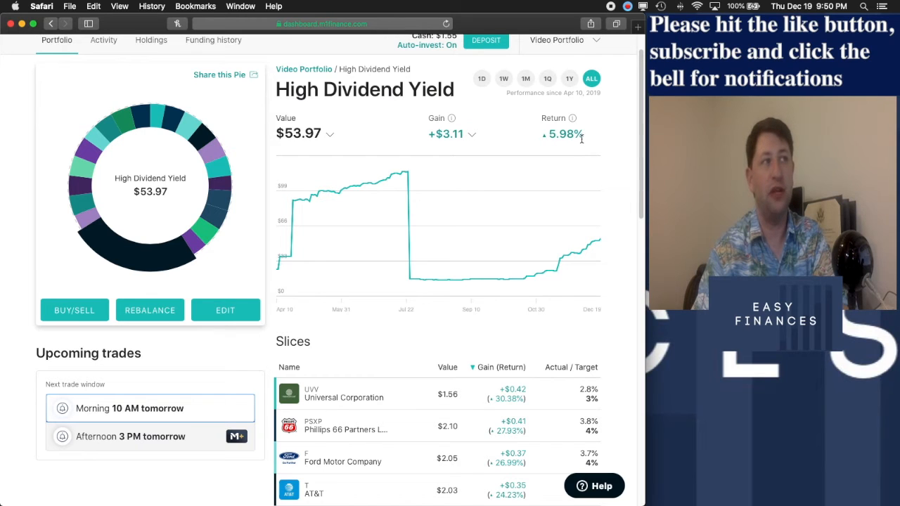
{"action": "left_click", "coordinate": [473, 134]}
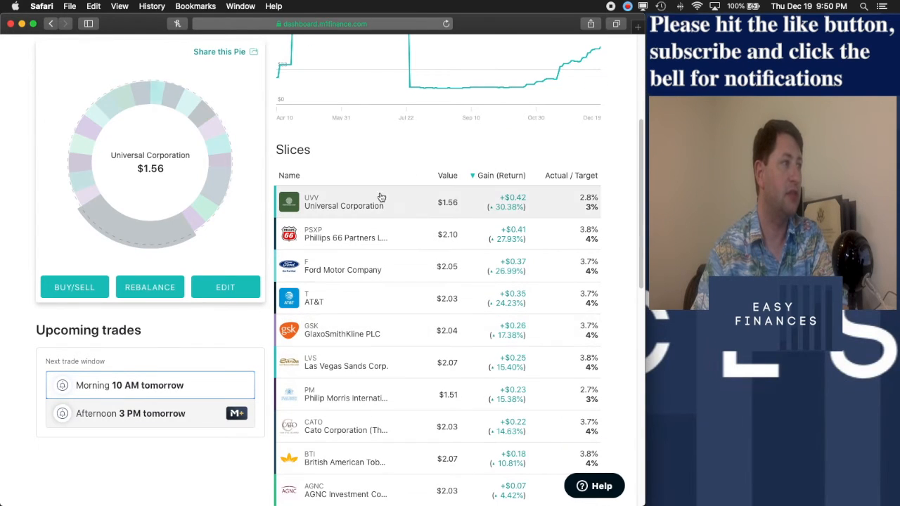
{"action": "mouse_move", "coordinate": [566, 278]}
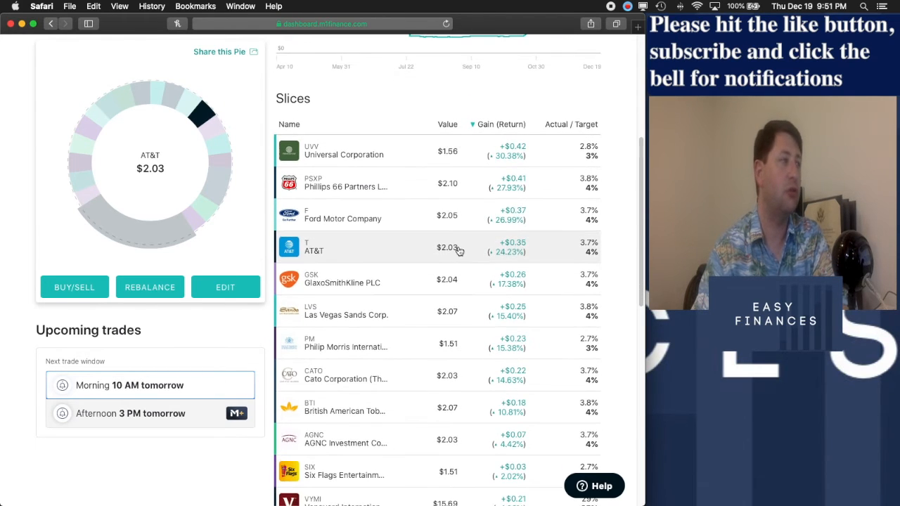
{"action": "scroll", "scroll_direction": "down", "scroll_amount": 3}
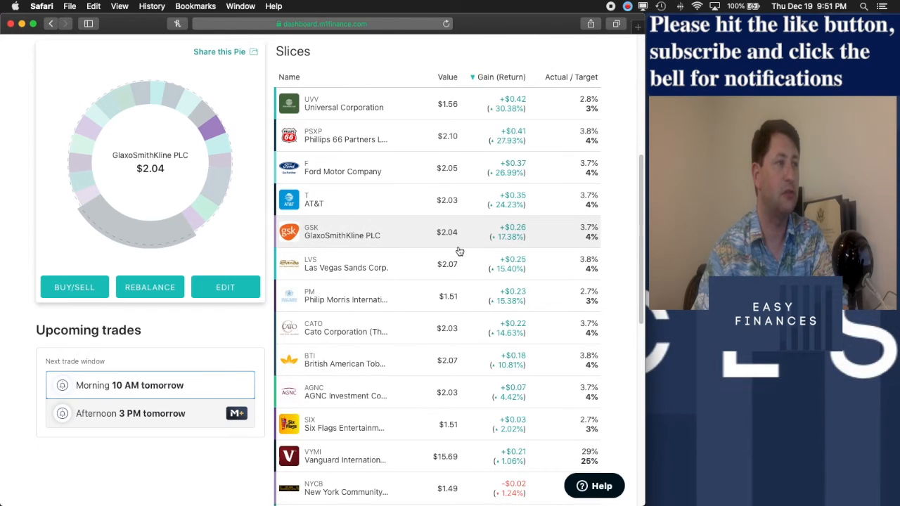
{"action": "scroll", "scroll_direction": "down", "scroll_amount": 3}
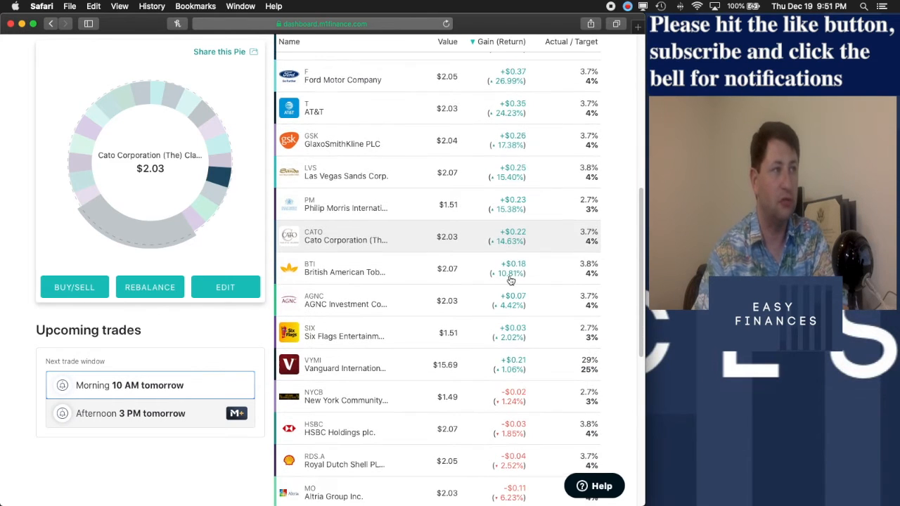
{"action": "scroll", "scroll_direction": "down", "scroll_amount": 3}
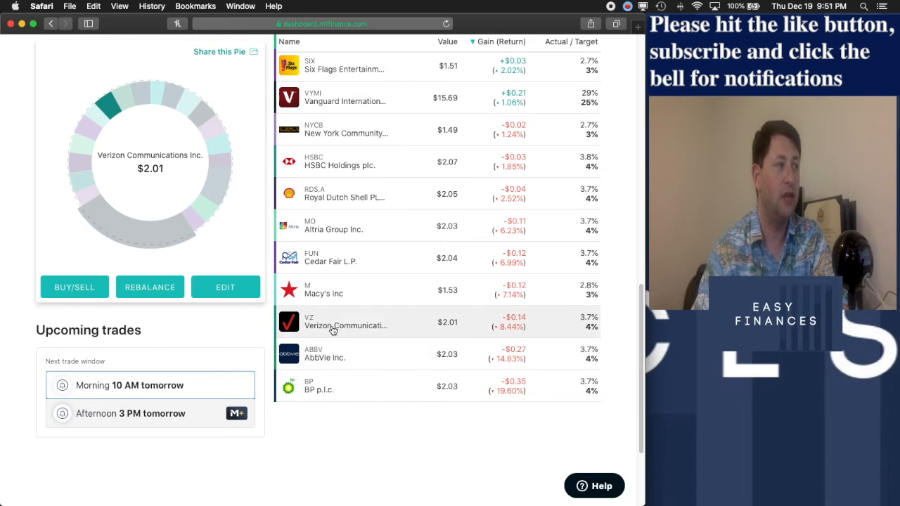
{"action": "mouse_move", "coordinate": [335, 298]}
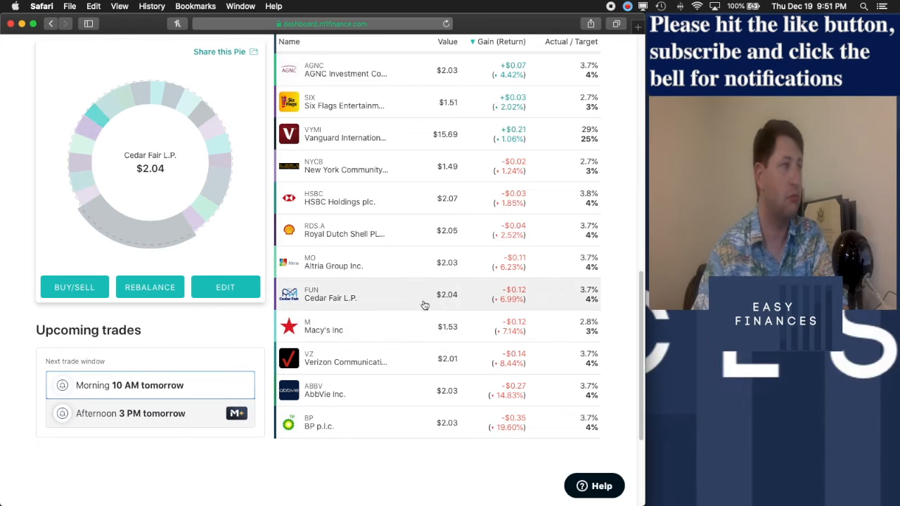
{"action": "mouse_move", "coordinate": [298, 442]}
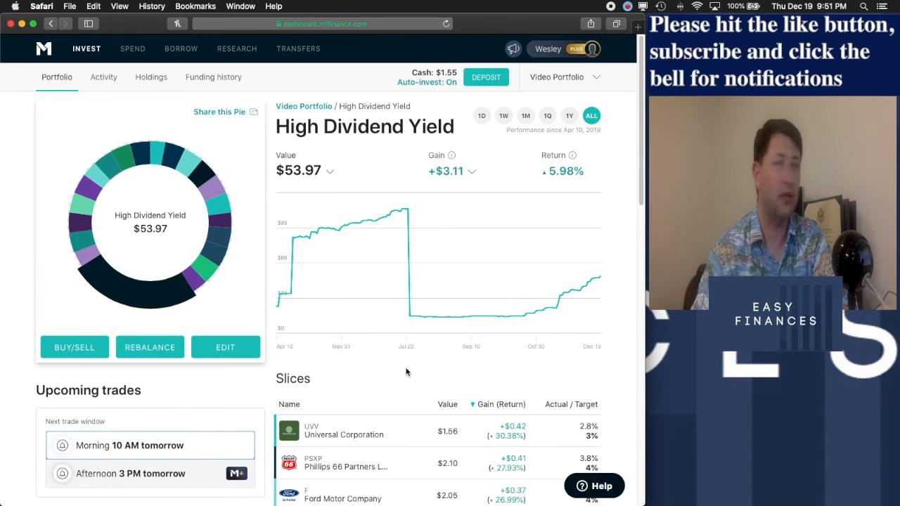
Return to Video Portfolio, open Individual Dividend Picks and Growth, and break down Growth's gain
{"action": "left_click", "coordinate": [304, 107]}
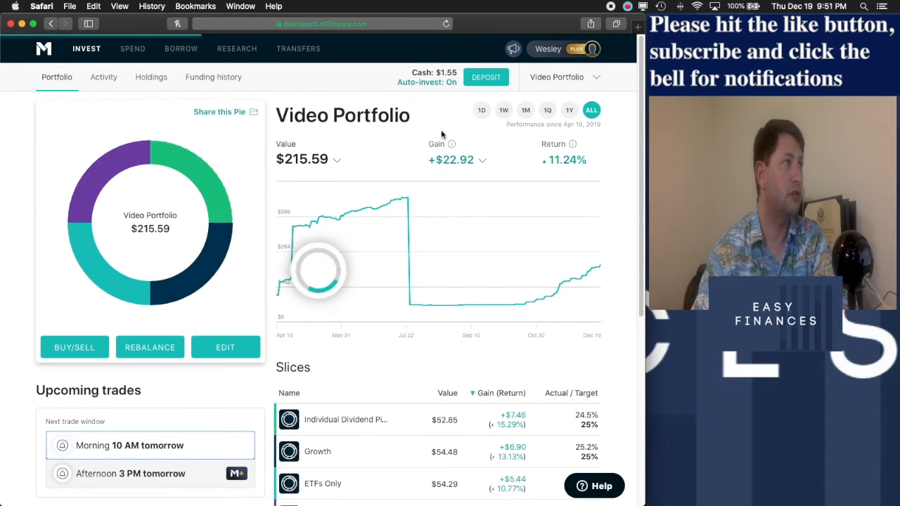
{"action": "mouse_move", "coordinate": [490, 152]}
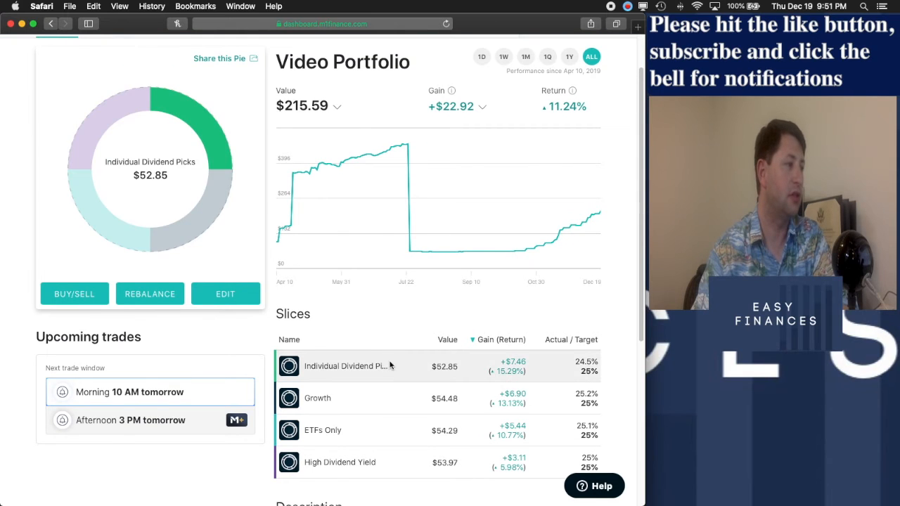
{"action": "left_click", "coordinate": [352, 366]}
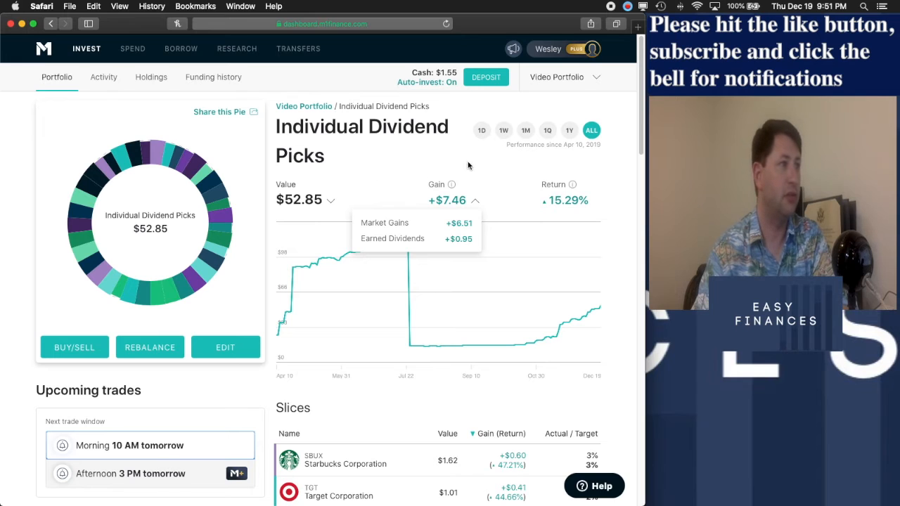
{"action": "mouse_move", "coordinate": [104, 80]}
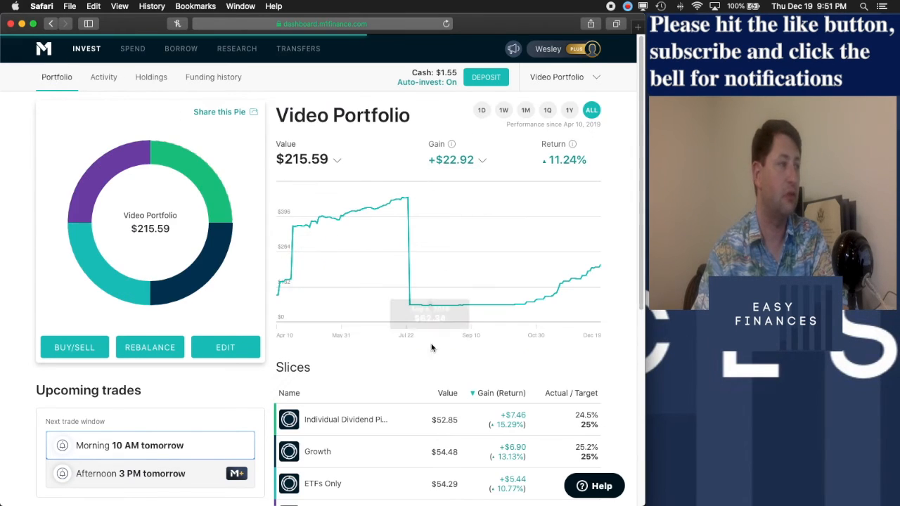
{"action": "left_click", "coordinate": [315, 453]}
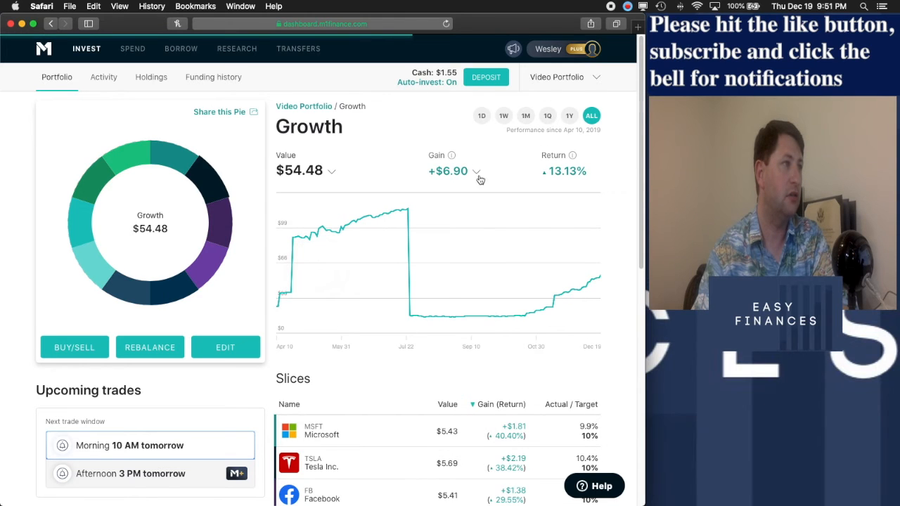
{"action": "left_click", "coordinate": [479, 175]}
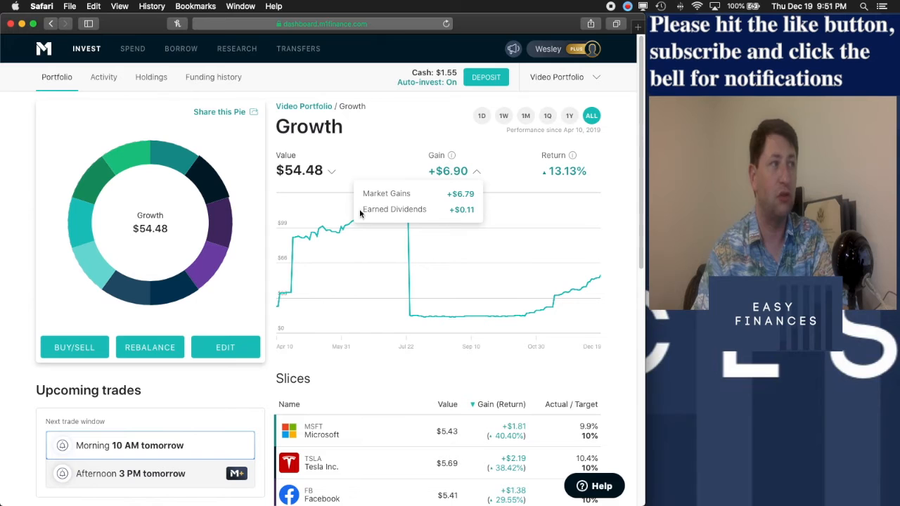
Break down the ETFs Only slice's gain, then the whole portfolio's gain into market gains and dividends
{"action": "left_click", "coordinate": [304, 107]}
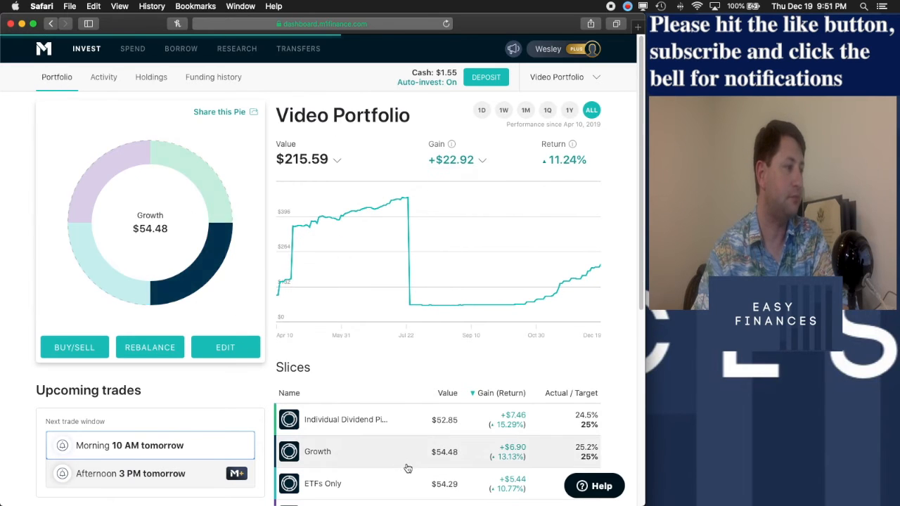
{"action": "left_click", "coordinate": [331, 484]}
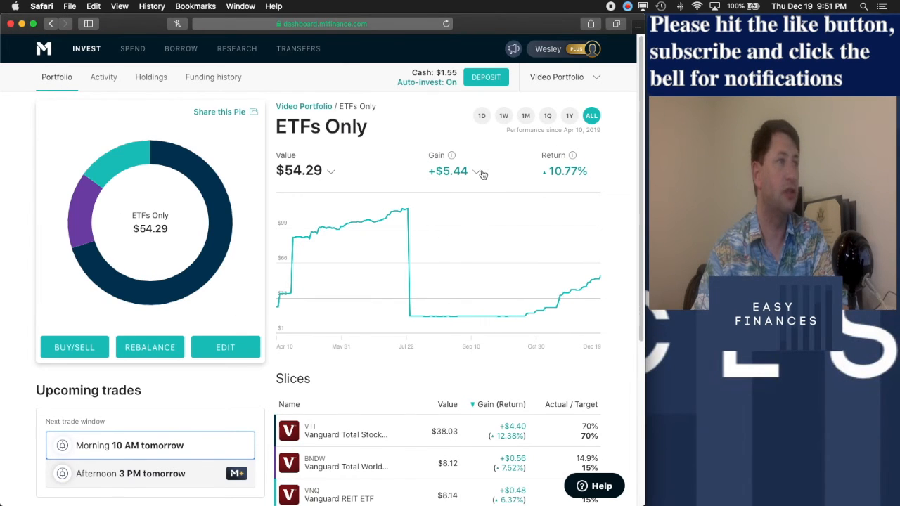
{"action": "left_click", "coordinate": [483, 172]}
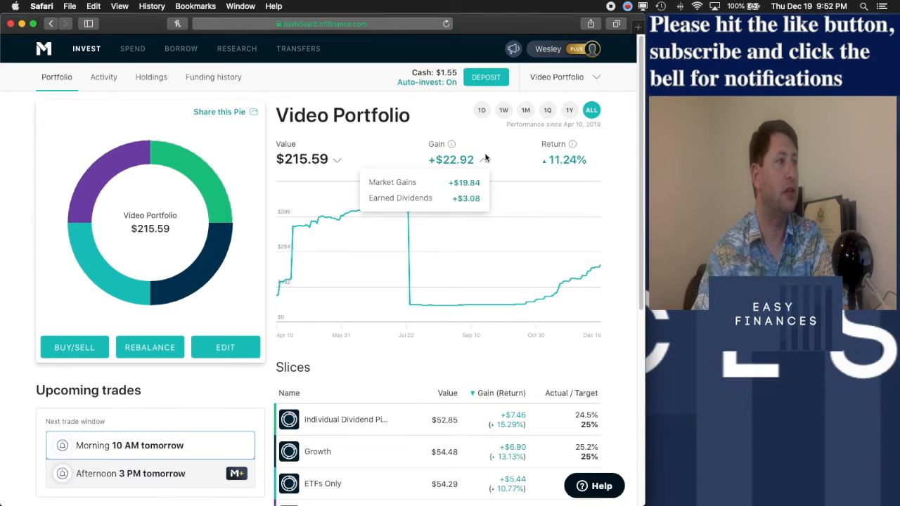
{"action": "left_click", "coordinate": [104, 76]}
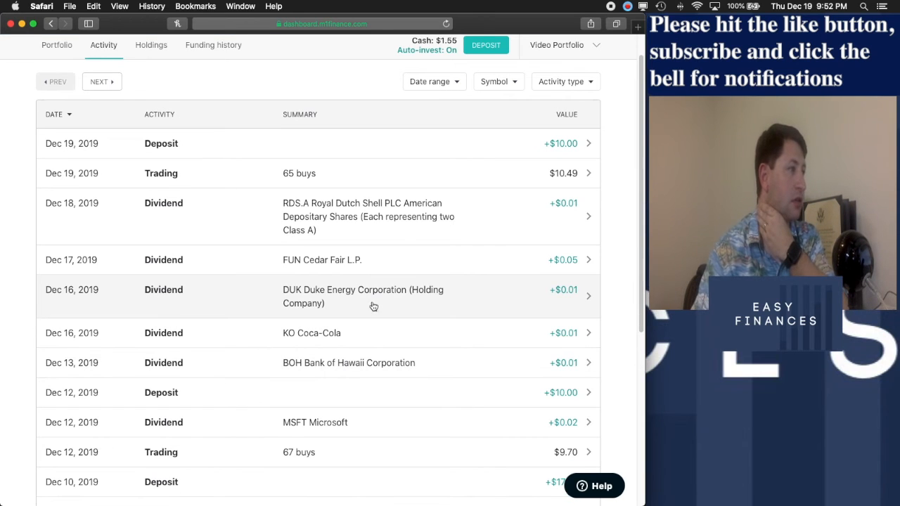
{"action": "mouse_move", "coordinate": [301, 352]}
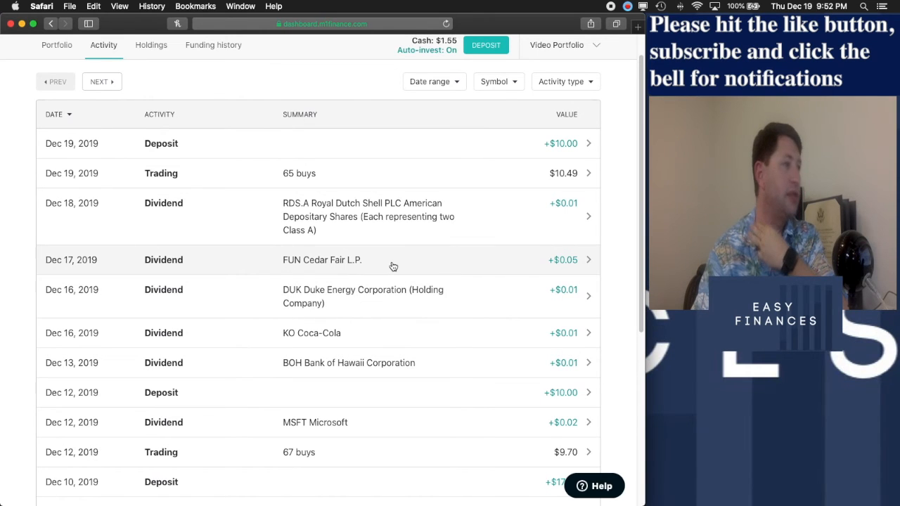
{"action": "mouse_move", "coordinate": [426, 211]}
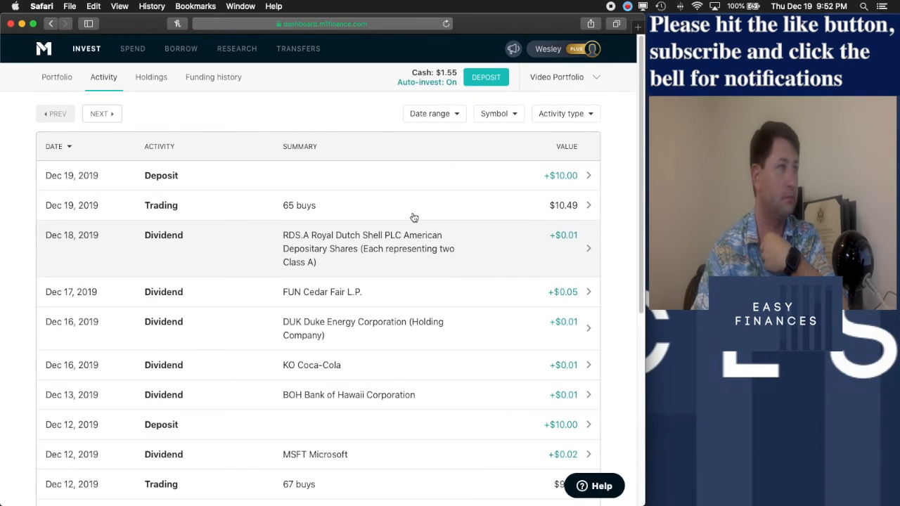
{"action": "mouse_move", "coordinate": [572, 182]}
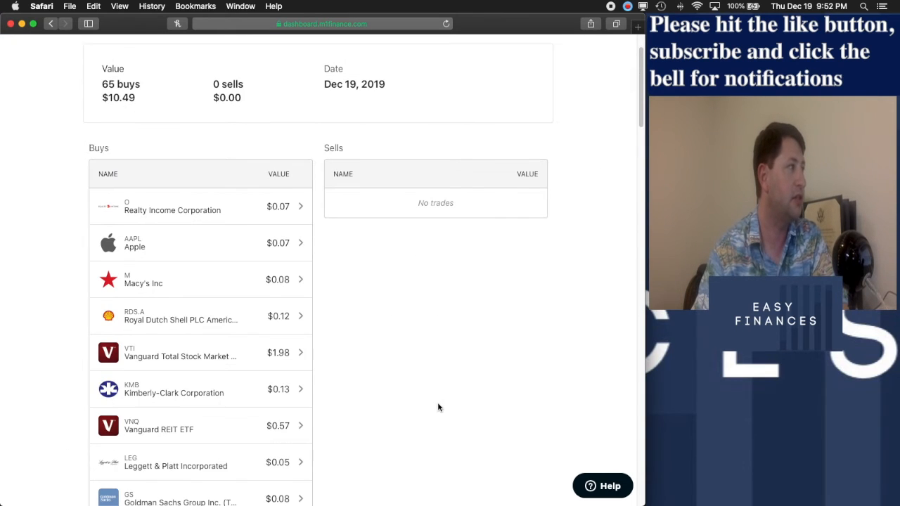
{"action": "scroll", "scroll_direction": "down", "scroll_amount": 3}
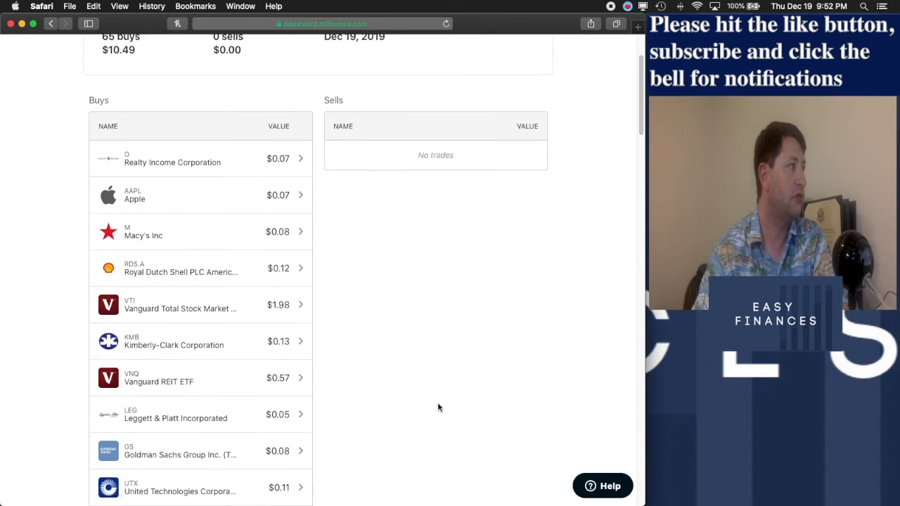
{"action": "scroll", "scroll_direction": "down", "scroll_amount": 3}
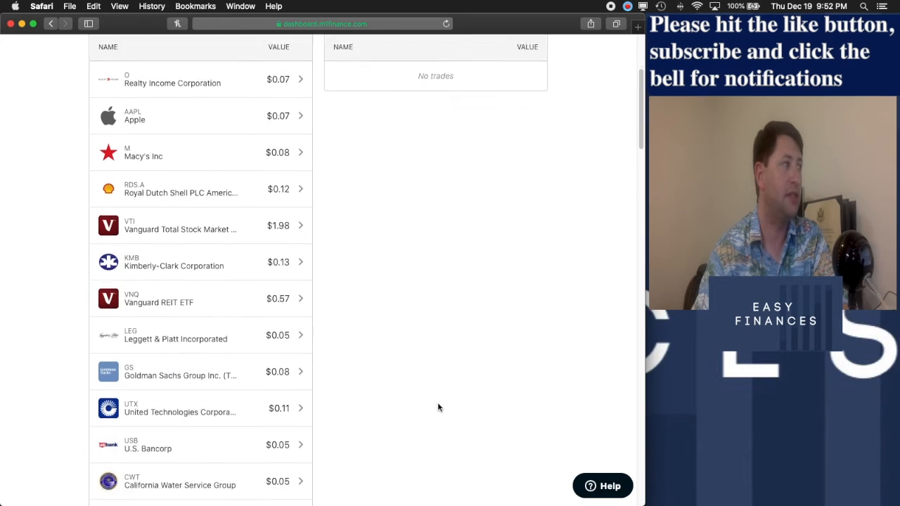
{"action": "scroll", "scroll_direction": "down", "scroll_amount": 3}
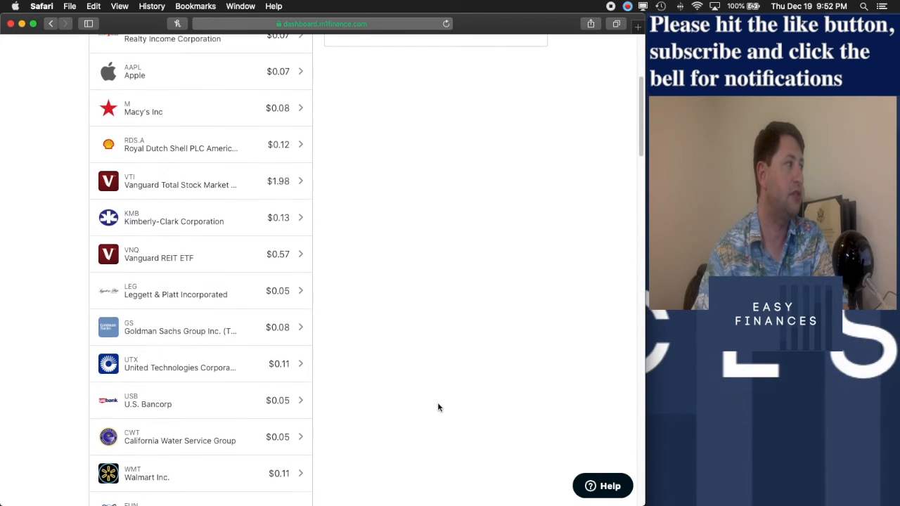
{"action": "scroll", "scroll_direction": "down", "scroll_amount": 3}
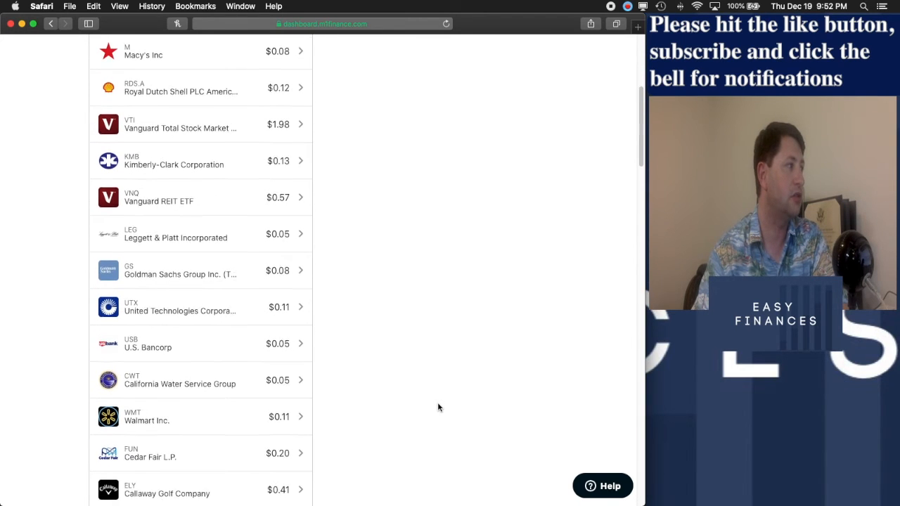
{"action": "scroll", "scroll_direction": "down", "scroll_amount": 3}
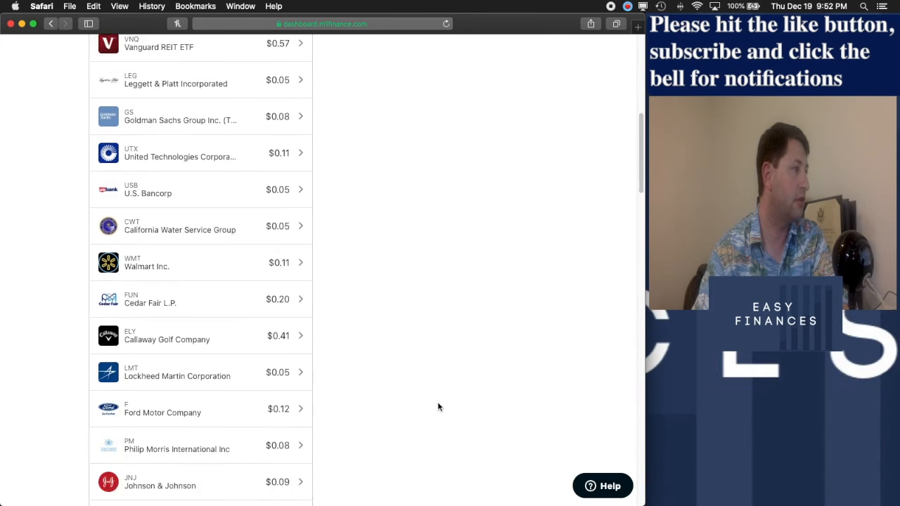
{"action": "scroll", "scroll_direction": "down", "scroll_amount": 3}
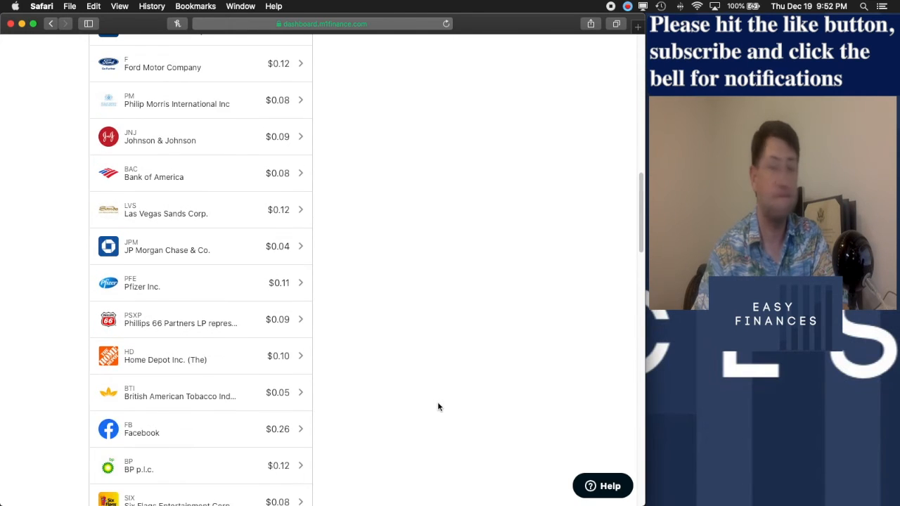
{"action": "scroll", "scroll_direction": "down", "scroll_amount": 3}
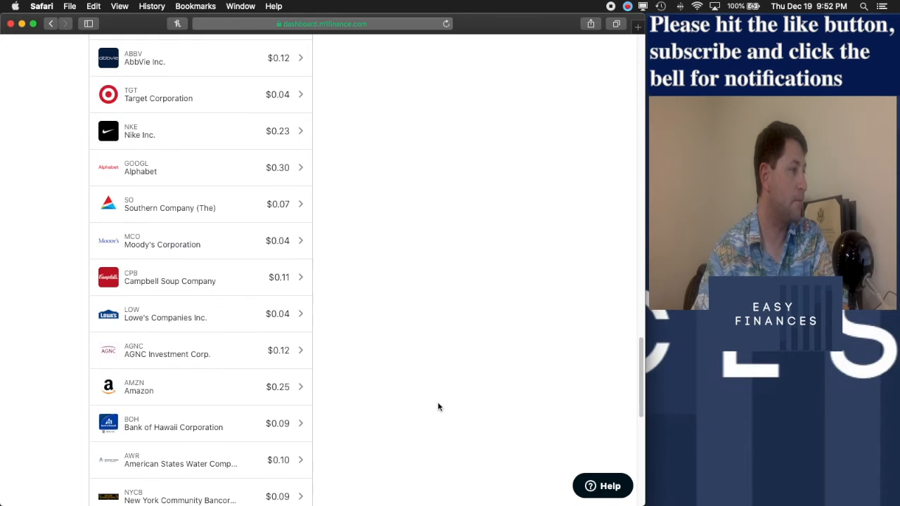
{"action": "scroll", "scroll_direction": "down", "scroll_amount": 3}
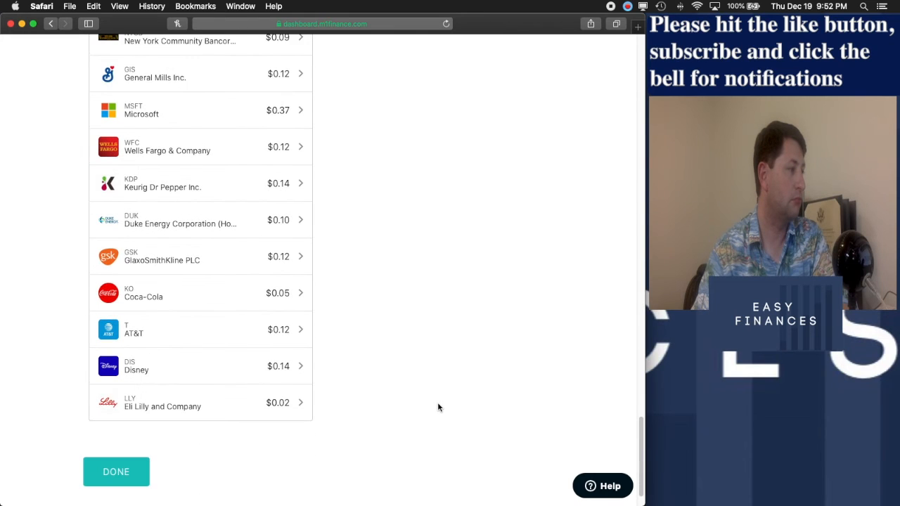
{"action": "scroll", "scroll_direction": "down", "scroll_amount": 3}
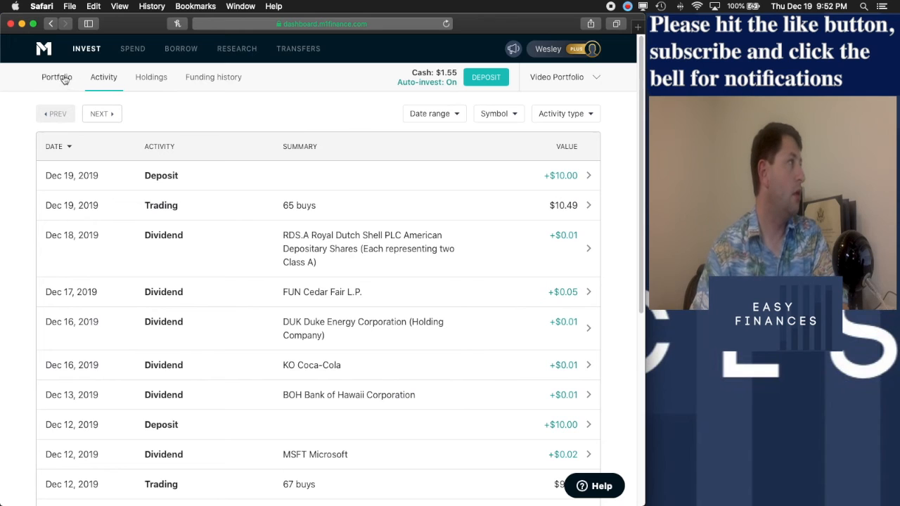
Return to the Video Portfolio overview via the Portfolio tab
{"action": "left_click", "coordinate": [57, 76]}
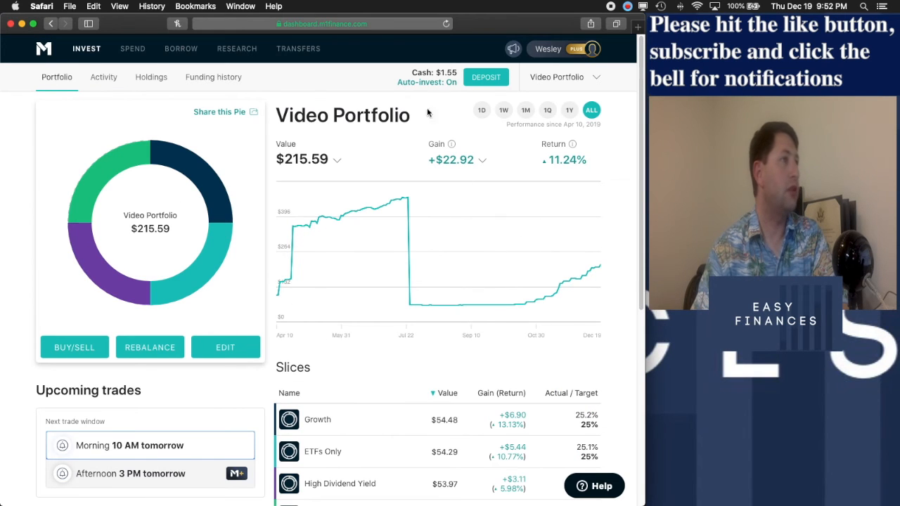
{"action": "mouse_move", "coordinate": [414, 104]}
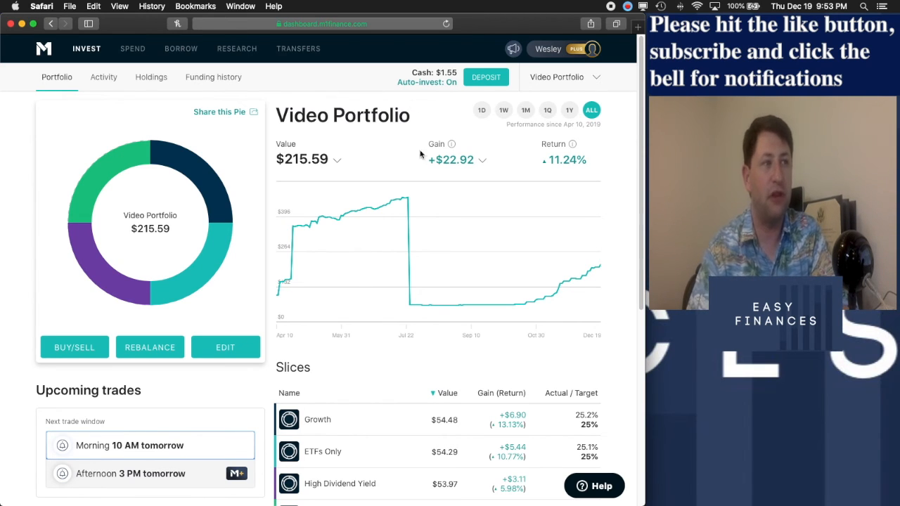
{"action": "mouse_move", "coordinate": [599, 265]}
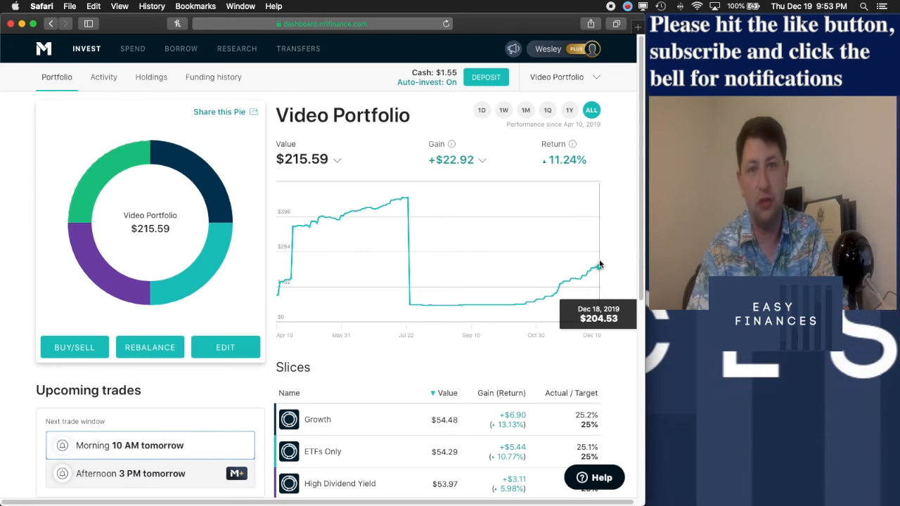